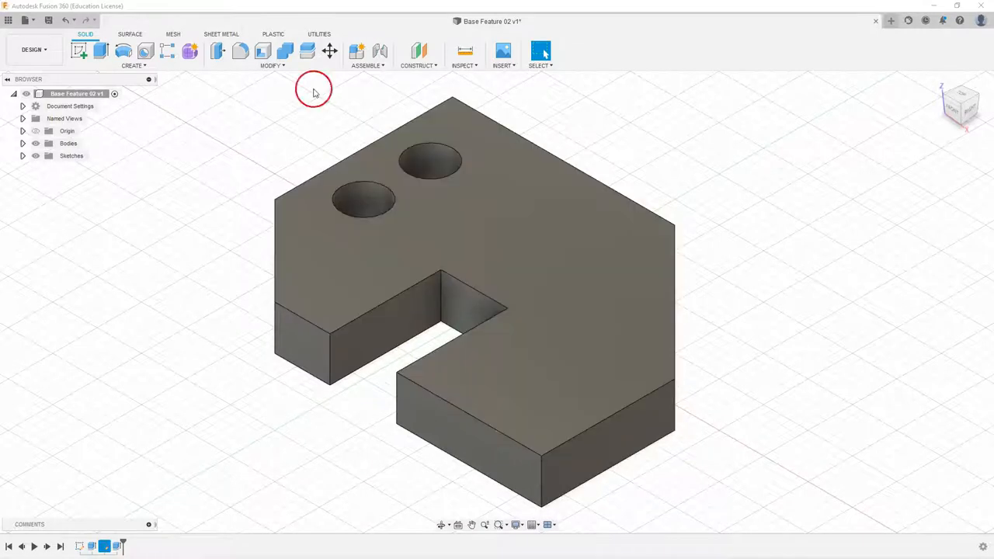
{"action": "mouse_move", "coordinate": [246, 367]}
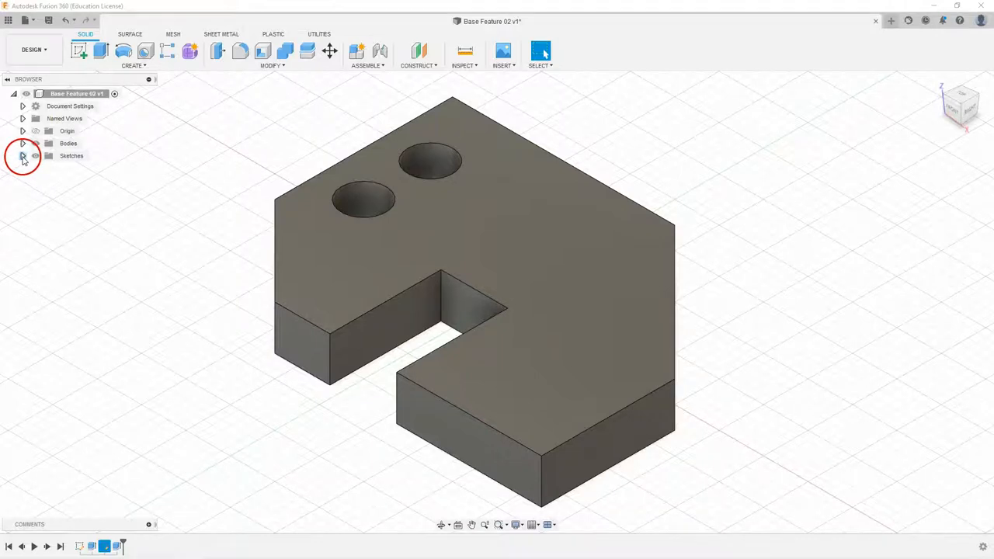
- Expand the Sketches and Bodies folders in the Browser so Body1 and the sketches are listed
{"action": "left_click", "coordinate": [21, 155]}
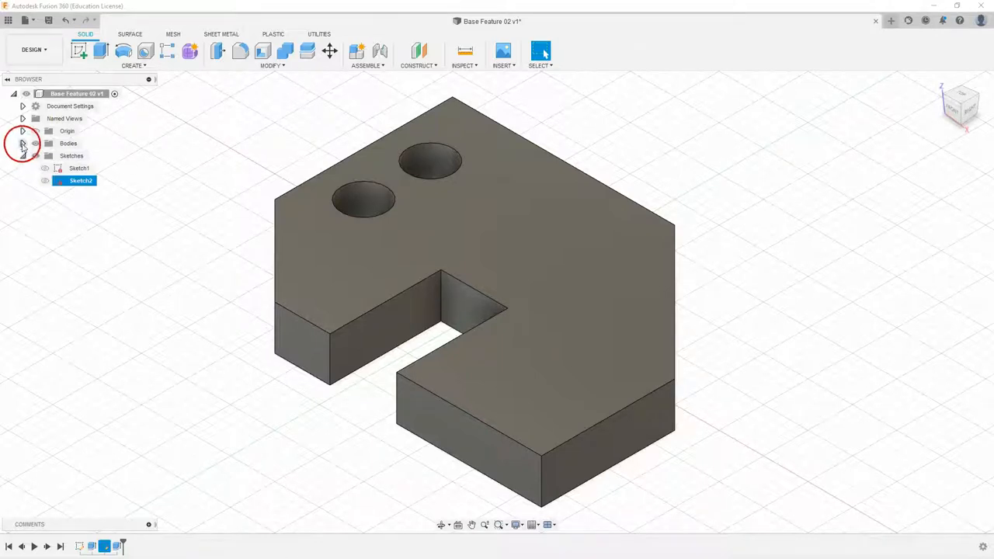
{"action": "left_click", "coordinate": [22, 143]}
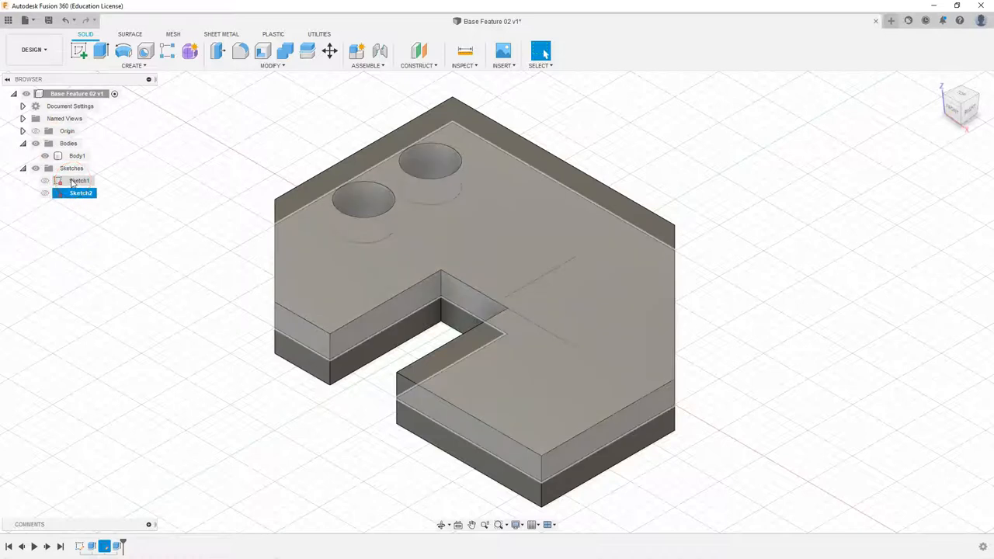
{"action": "left_click", "coordinate": [77, 180]}
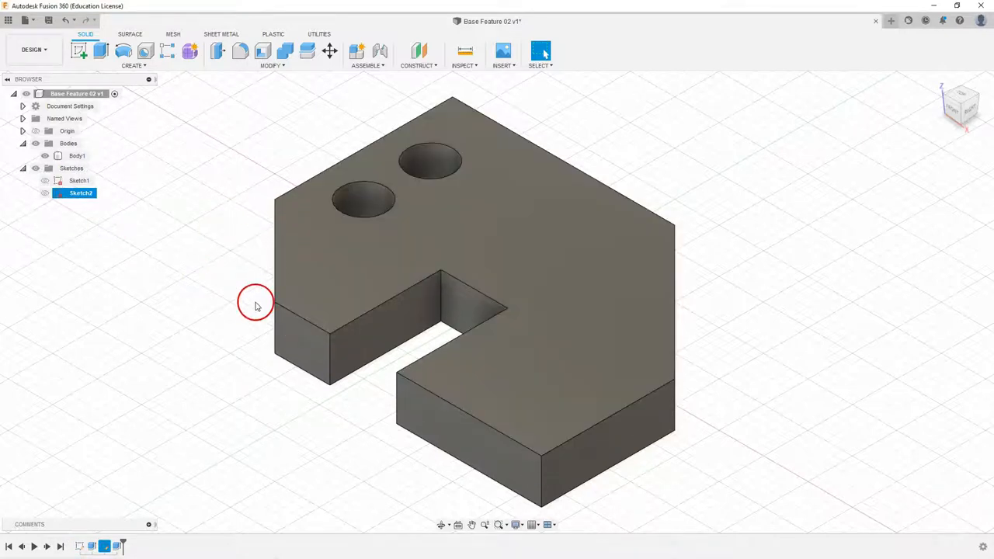
{"action": "mouse_move", "coordinate": [247, 305]}
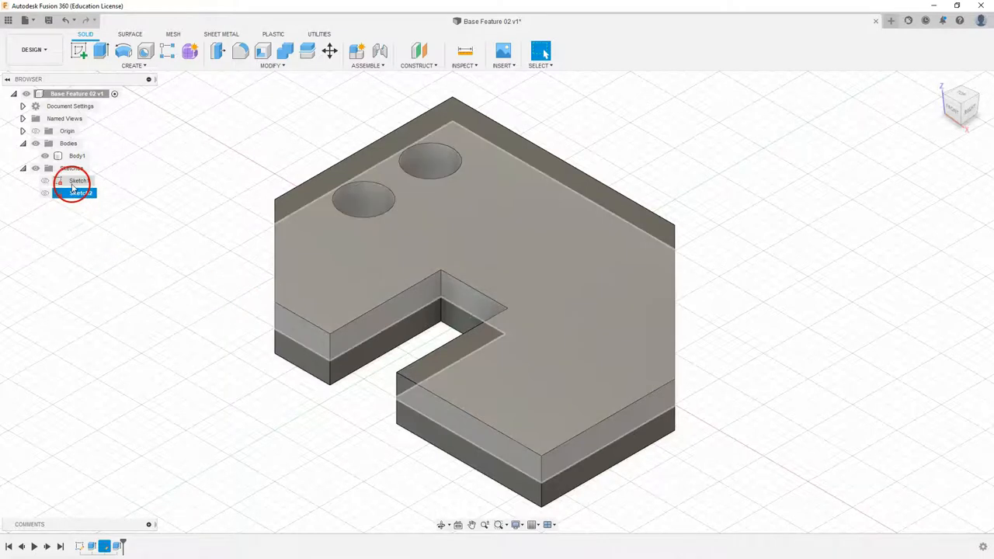
- Edit Sketch1 to view its dimensioned plate profile, then return to the solid model
{"action": "right_click", "coordinate": [81, 180]}
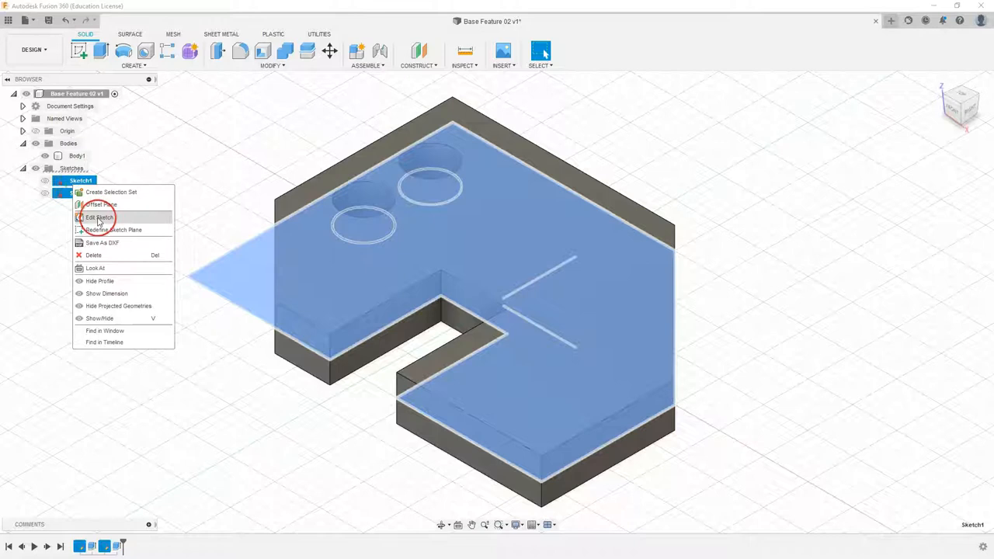
{"action": "left_click", "coordinate": [99, 217]}
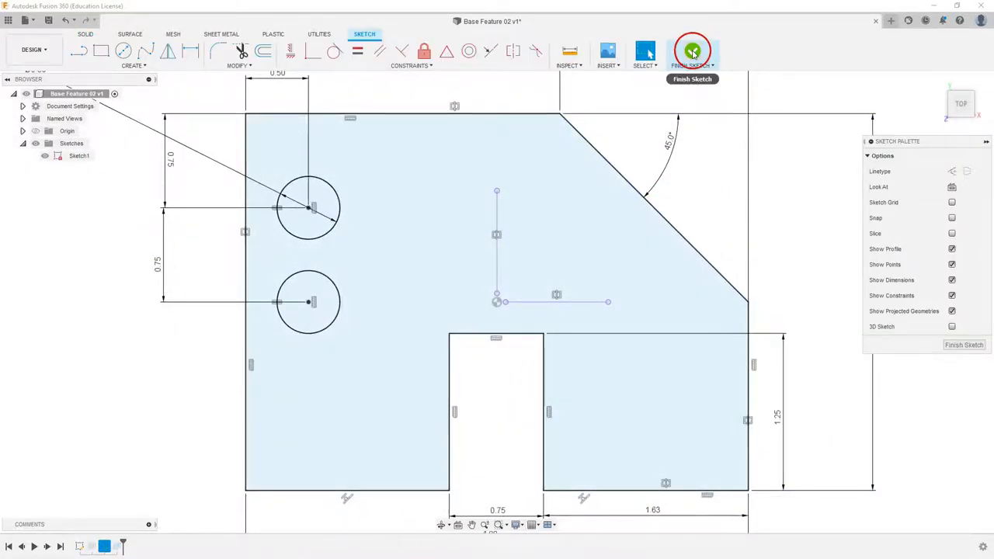
{"action": "left_click", "coordinate": [693, 51]}
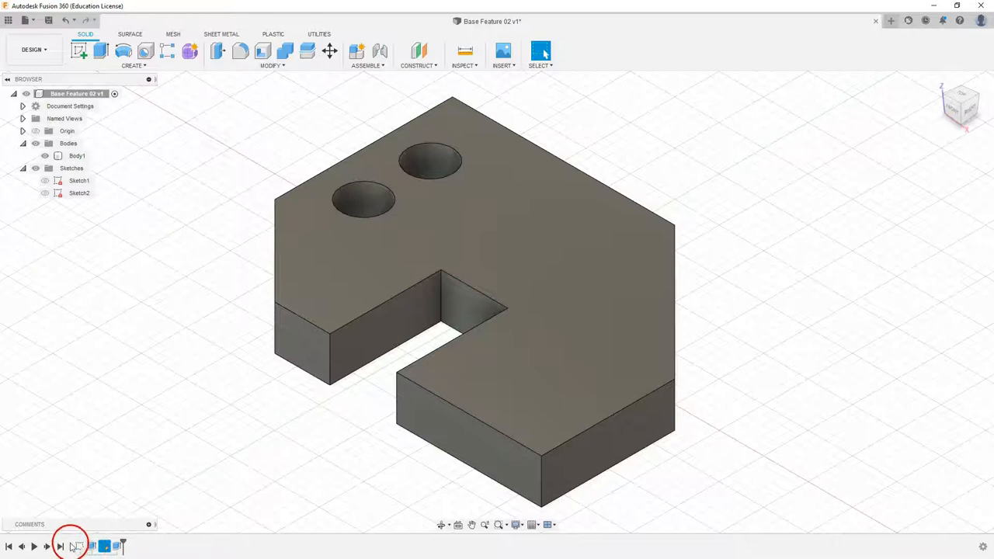
- Roll back through the timeline and reopen Sketch1 for editing from its timeline icon
{"action": "left_click", "coordinate": [78, 547]}
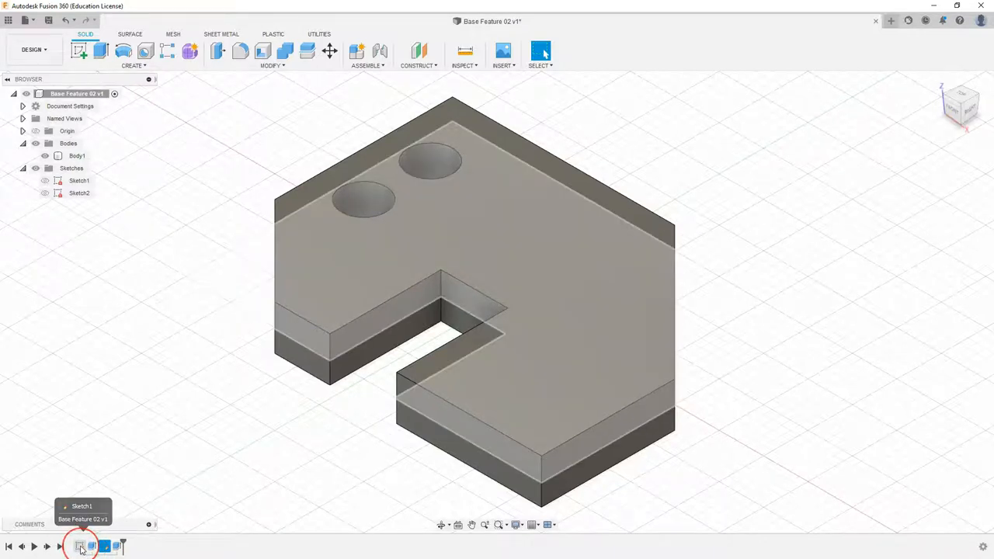
{"action": "left_click", "coordinate": [105, 546]}
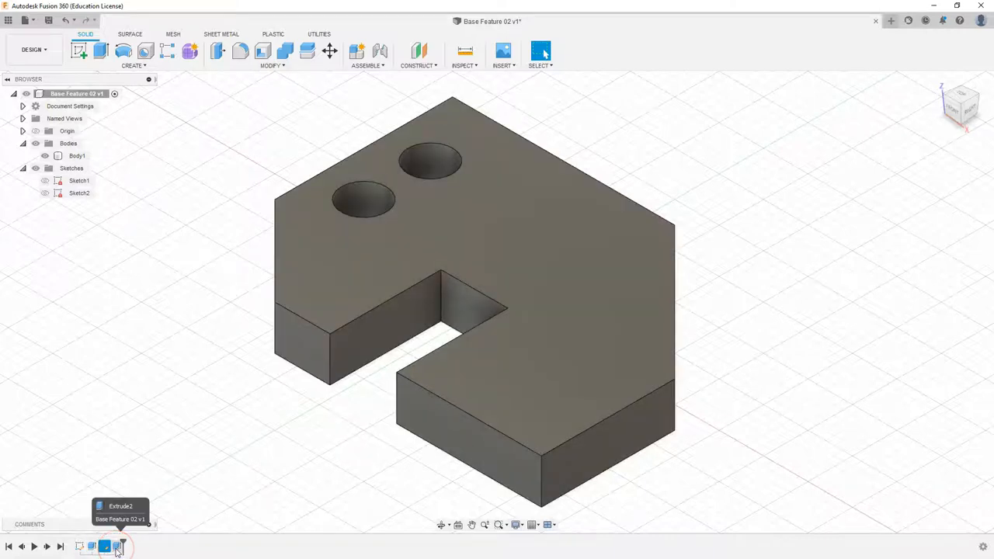
{"action": "mouse_move", "coordinate": [85, 516]}
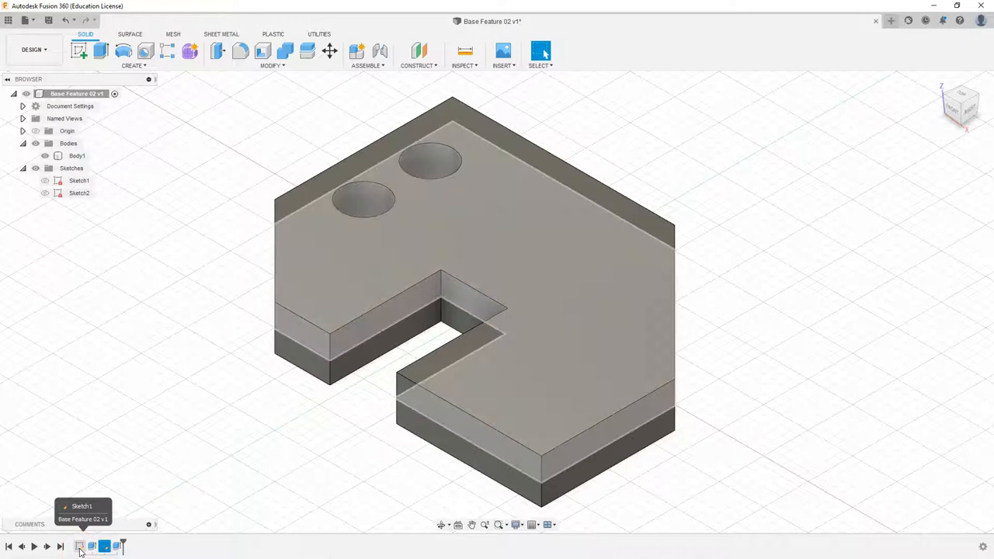
{"action": "left_click", "coordinate": [80, 546]}
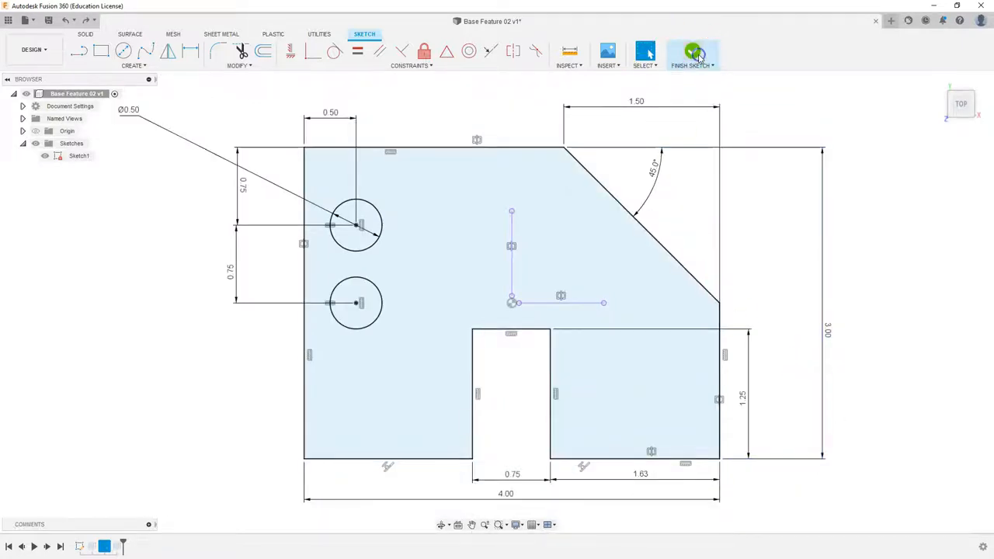
- Finish the sketch and re-extrude it symmetrically with a 1.0 in distance
{"action": "left_click", "coordinate": [691, 53]}
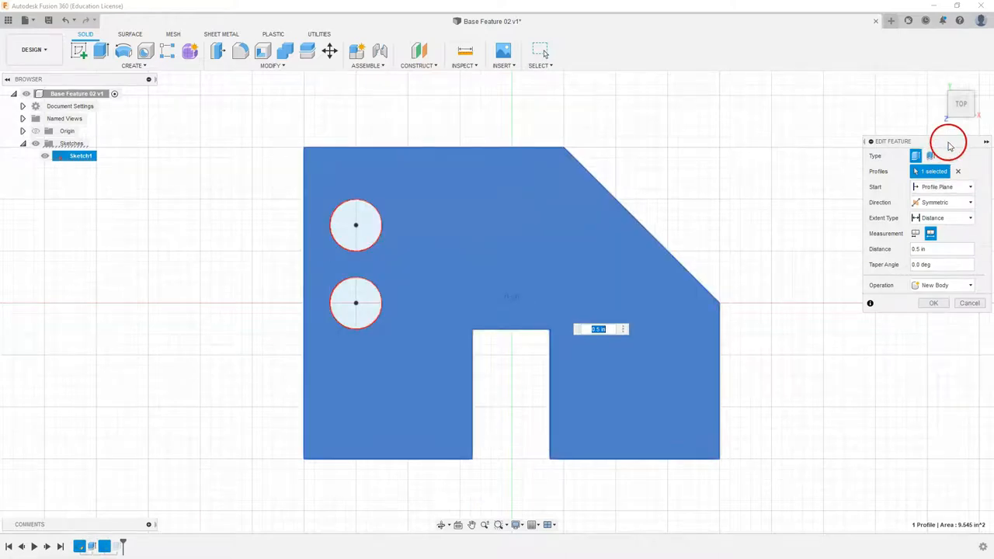
{"action": "mouse_move", "coordinate": [833, 188]}
{"action": "type", "text": "1"}
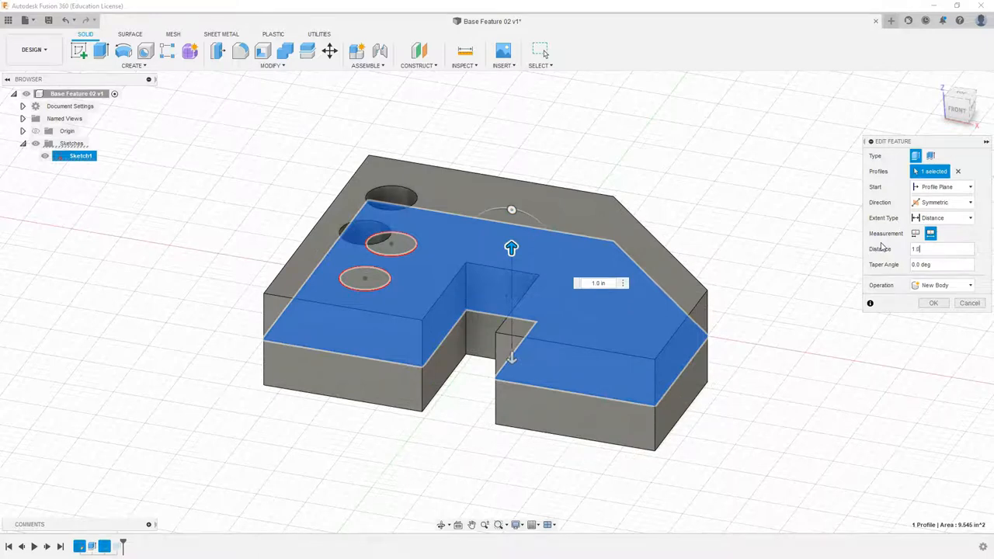
{"action": "left_click", "coordinate": [932, 303]}
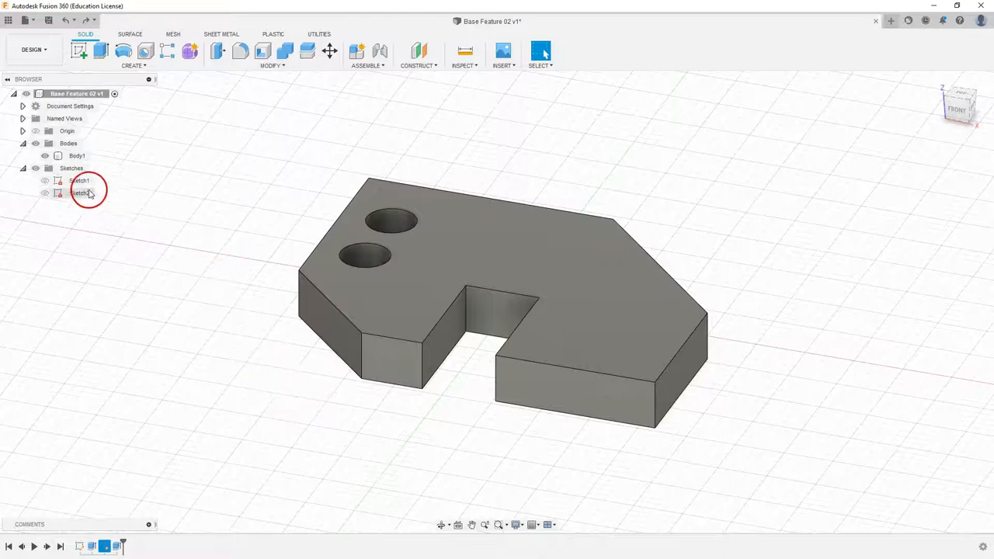
- Rename Sketch1 to 'Base Sketch' in the Browser
{"action": "left_click", "coordinate": [79, 180]}
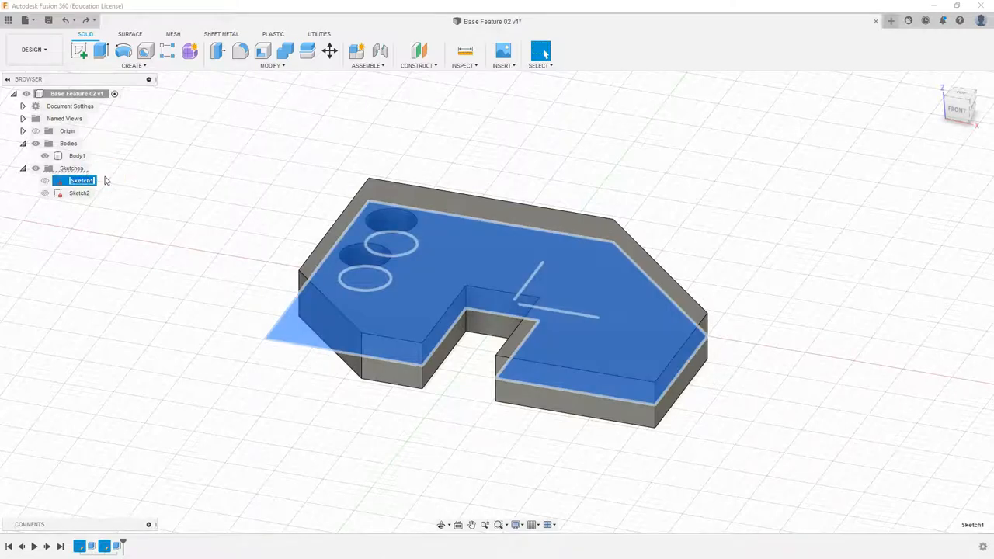
{"action": "type", "text": "Base"}
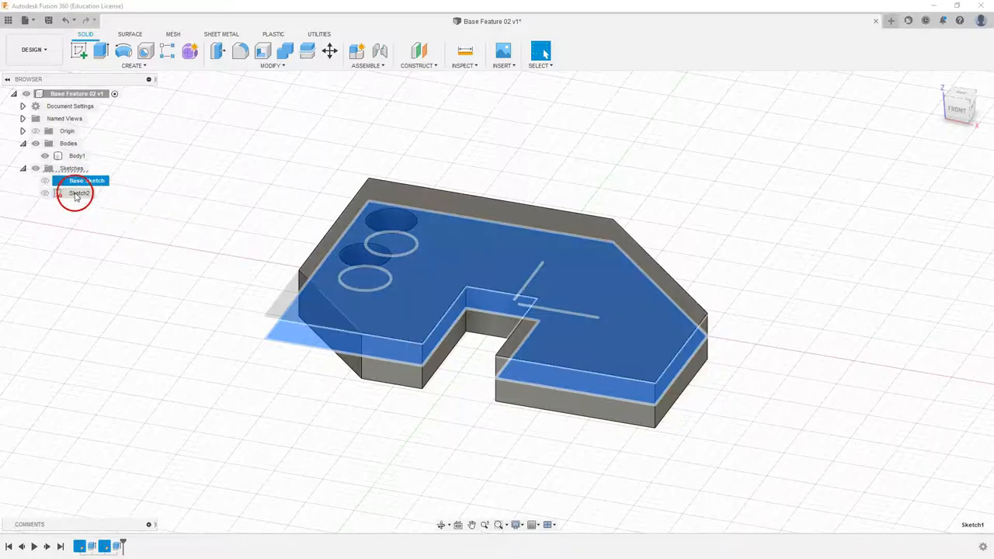
{"action": "left_click", "coordinate": [87, 180]}
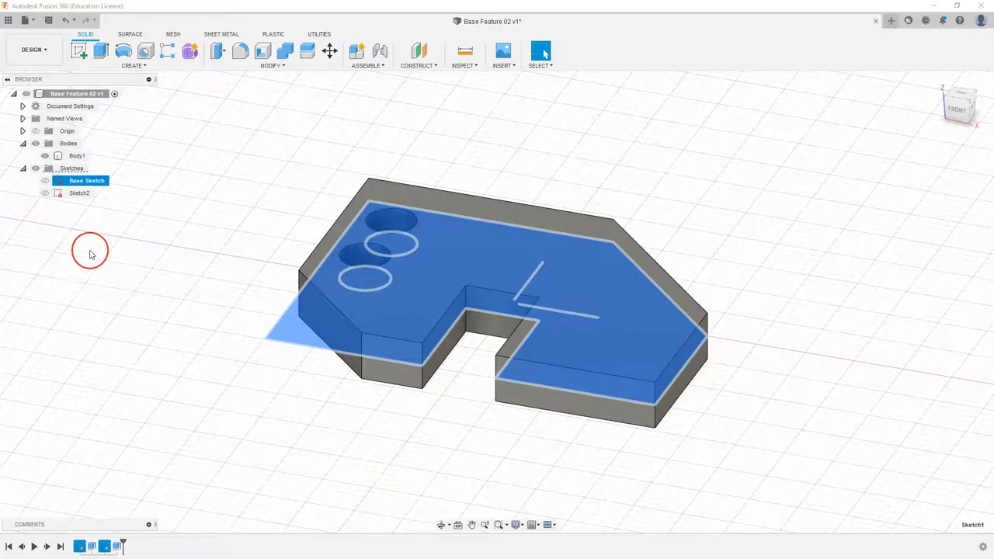
{"action": "mouse_move", "coordinate": [91, 247]}
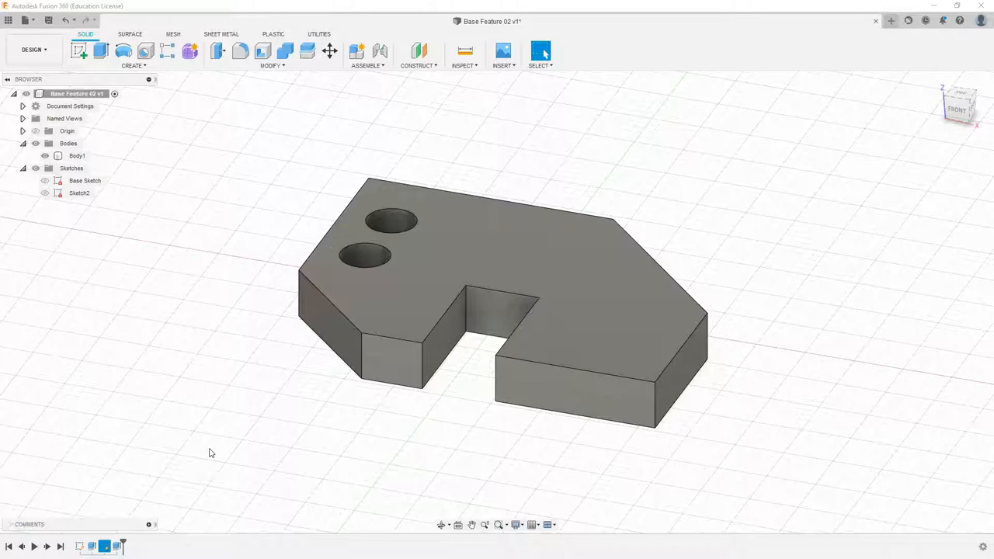
- Rename the plate's extrude feature to 'Base Extrusion' and step the timeline back to the full body
{"action": "left_click", "coordinate": [199, 454]}
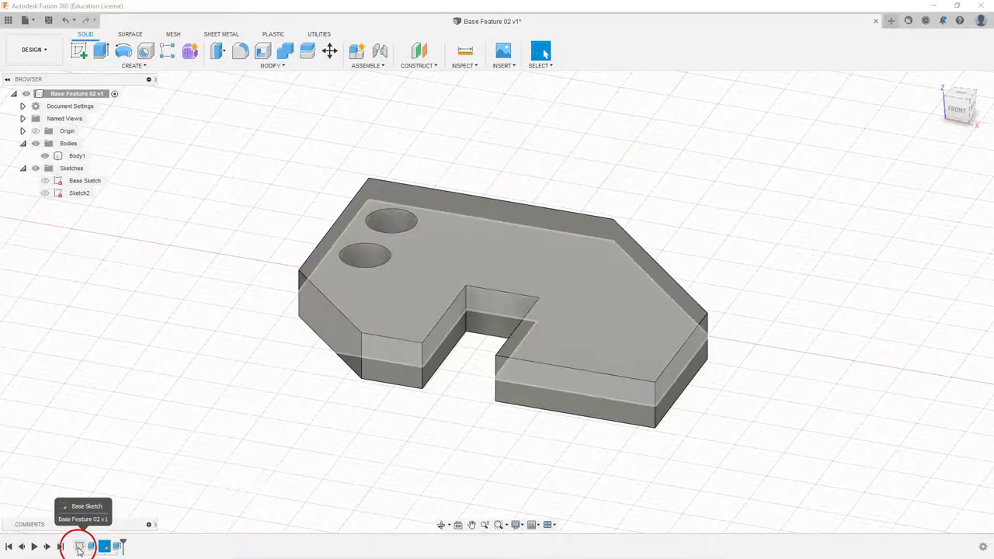
{"action": "right_click", "coordinate": [87, 180]}
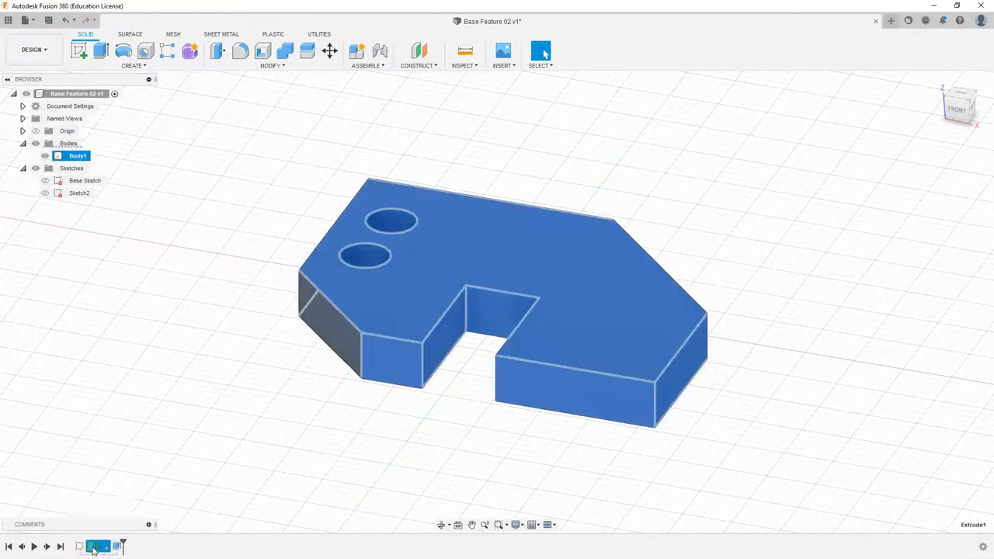
{"action": "right_click", "coordinate": [99, 547]}
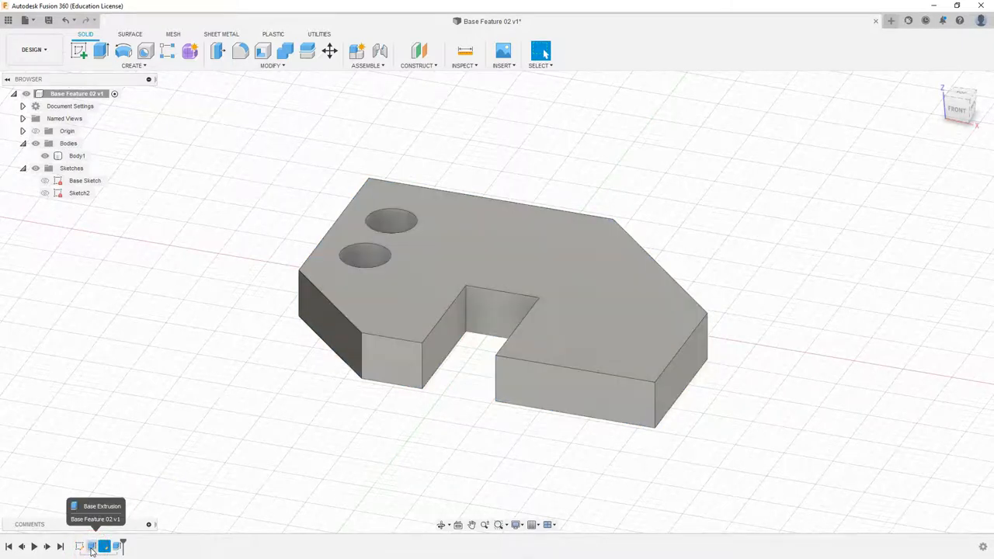
{"action": "left_click", "coordinate": [121, 547]}
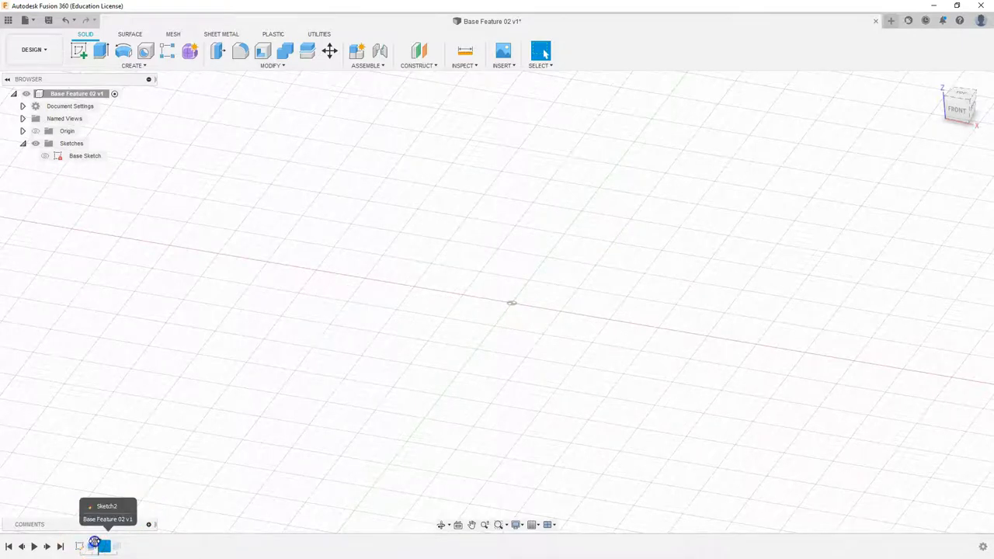
{"action": "left_click", "coordinate": [96, 541]}
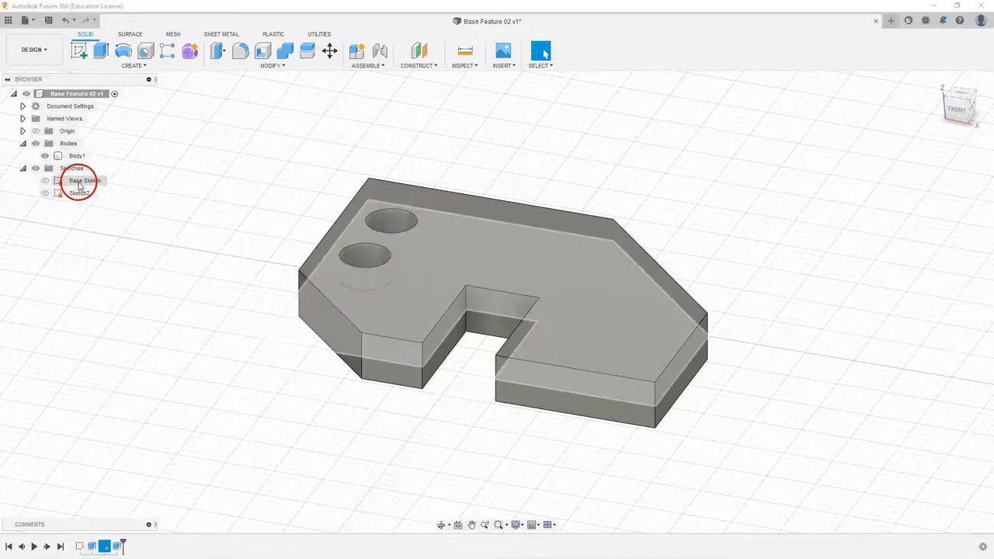
{"action": "left_click", "coordinate": [77, 192]}
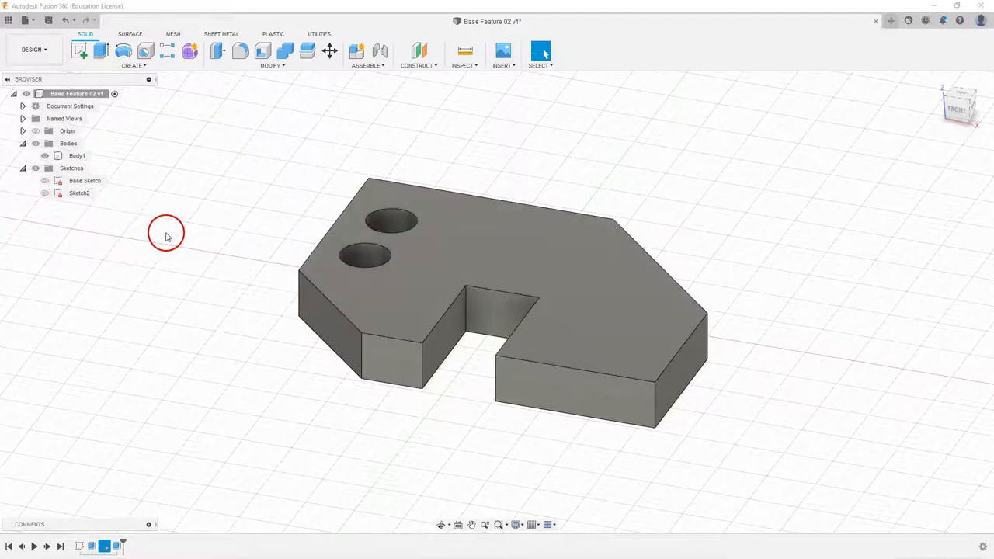
{"action": "mouse_move", "coordinate": [200, 254]}
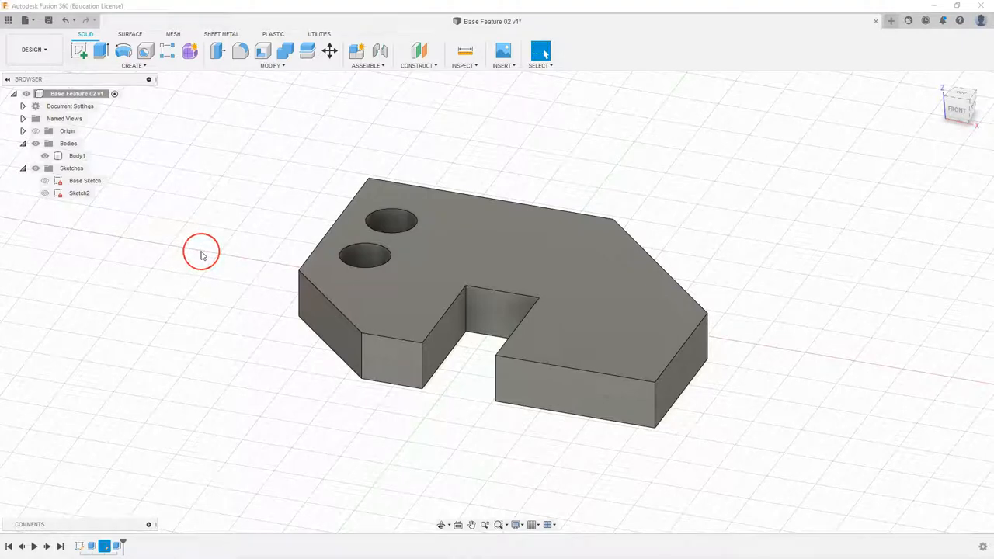
{"action": "mouse_move", "coordinate": [199, 247]}
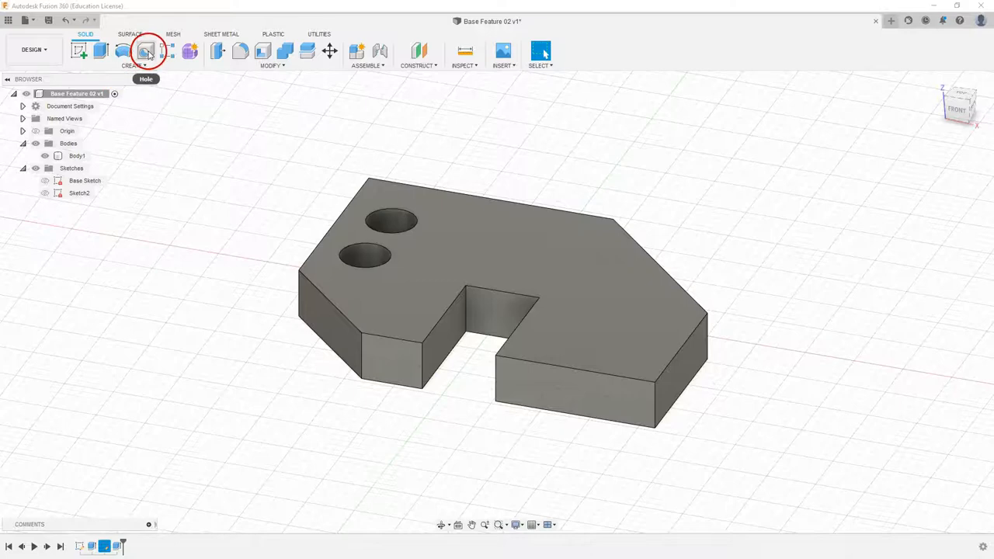
{"action": "mouse_move", "coordinate": [146, 49]}
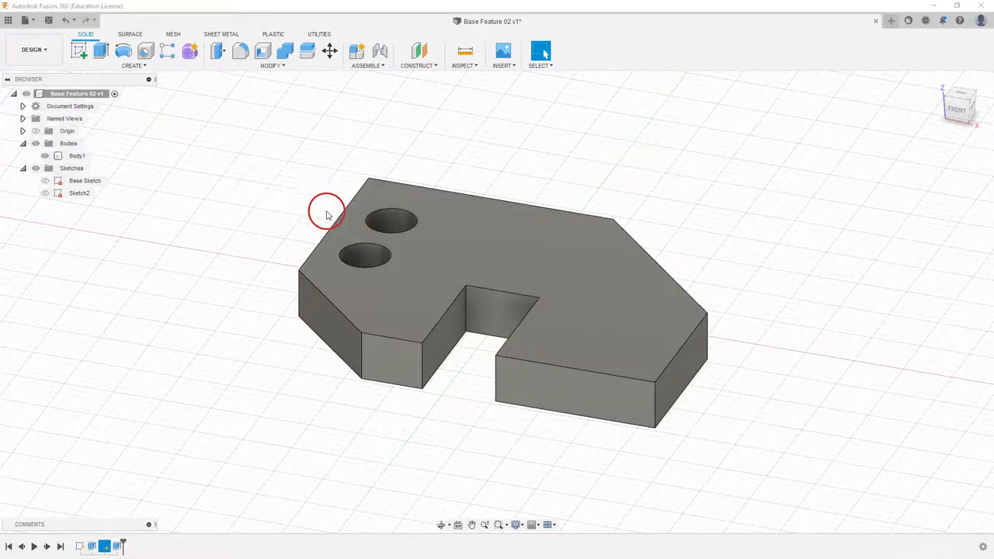
{"action": "mouse_move", "coordinate": [140, 81]}
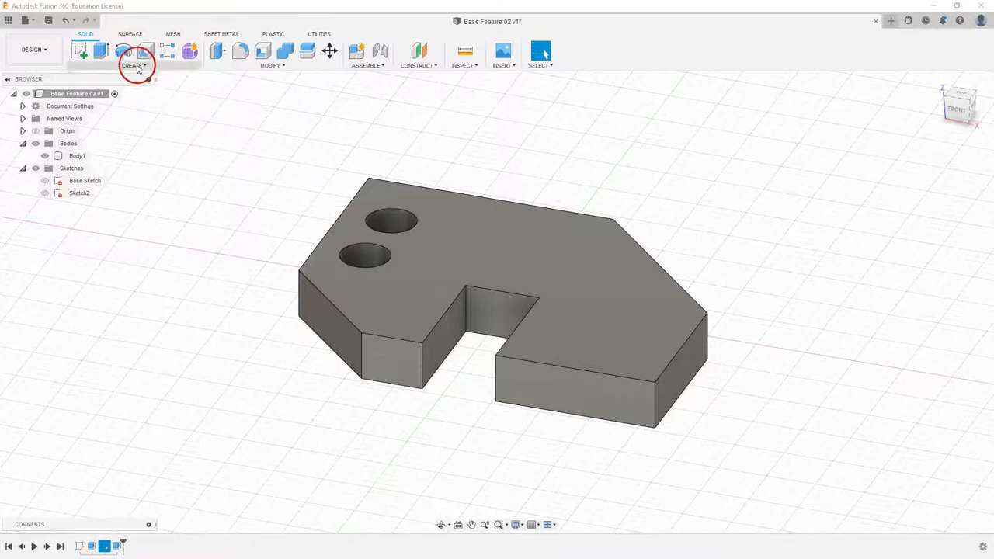
{"action": "left_click", "coordinate": [134, 65]}
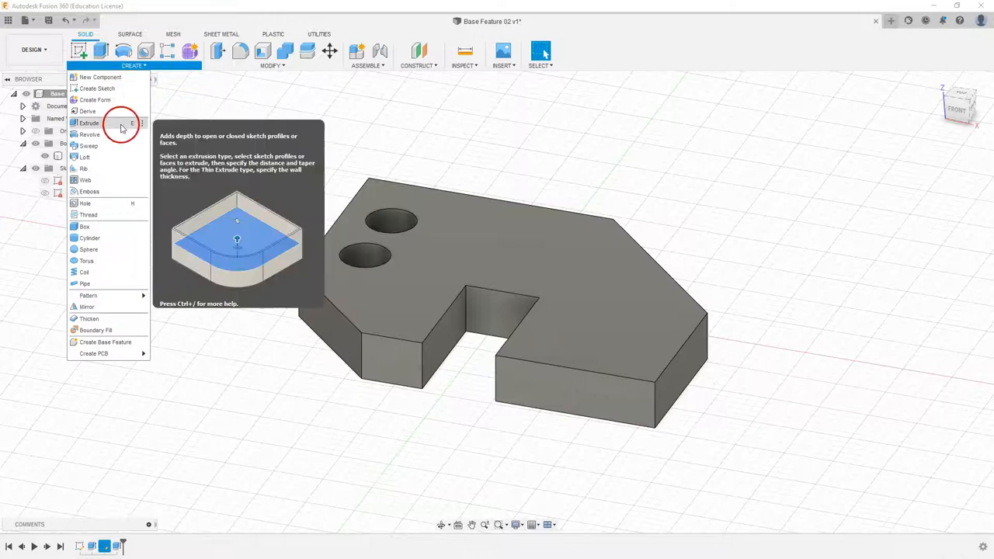
{"action": "left_click", "coordinate": [272, 65]}
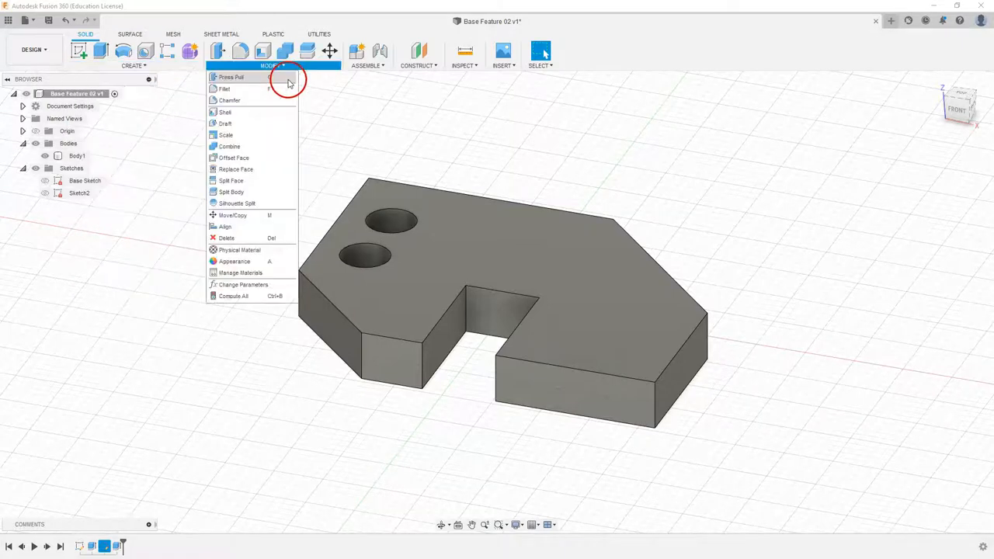
{"action": "mouse_move", "coordinate": [413, 140]}
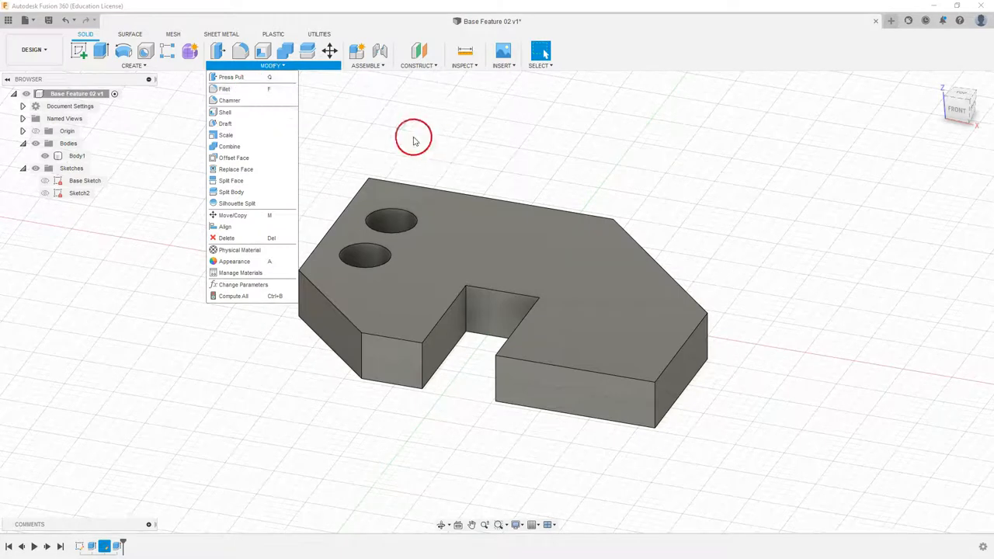
{"action": "mouse_move", "coordinate": [243, 49]}
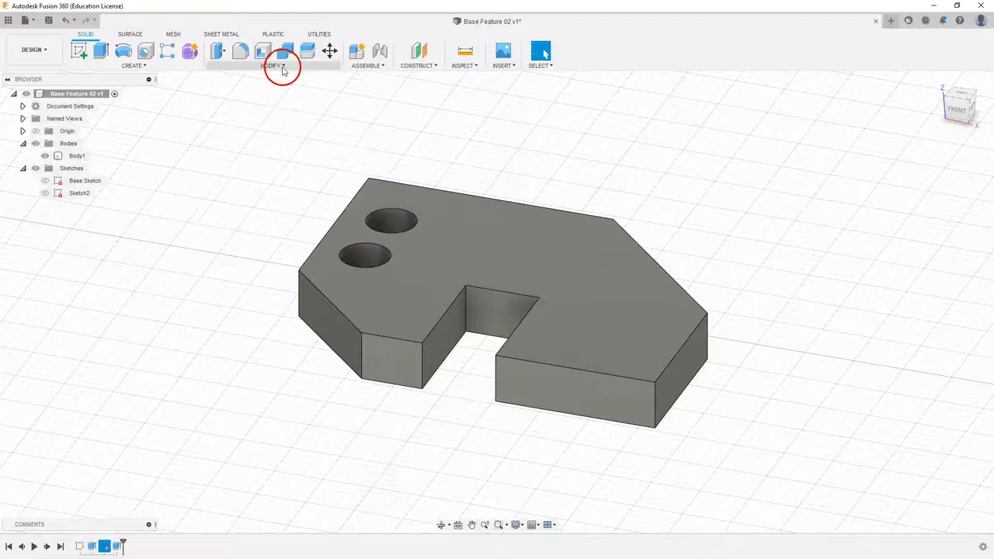
{"action": "left_click", "coordinate": [273, 65]}
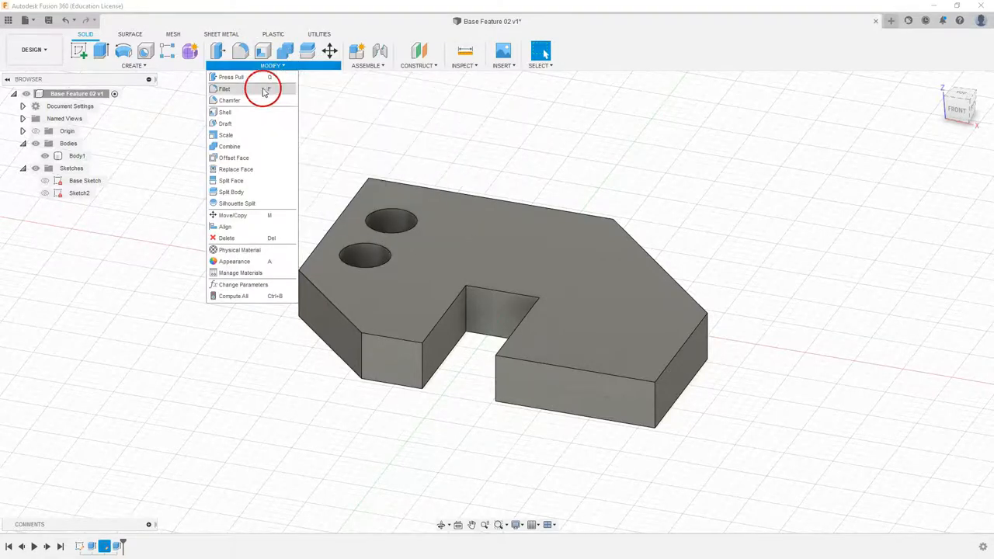
{"action": "mouse_move", "coordinate": [230, 100]}
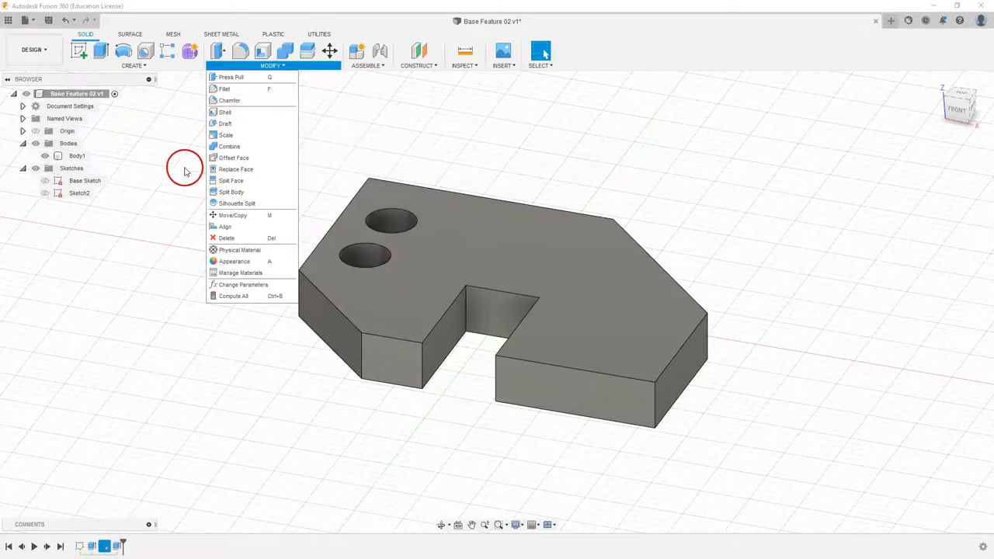
{"action": "mouse_move", "coordinate": [183, 170]}
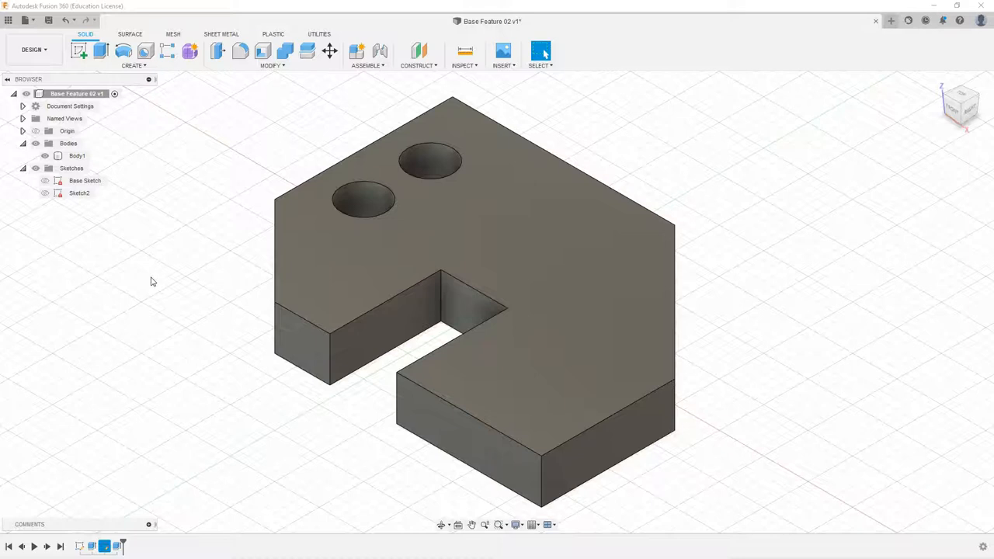
- Start the Hole tool and place a hole on the plate's top face
{"action": "left_click", "coordinate": [161, 279]}
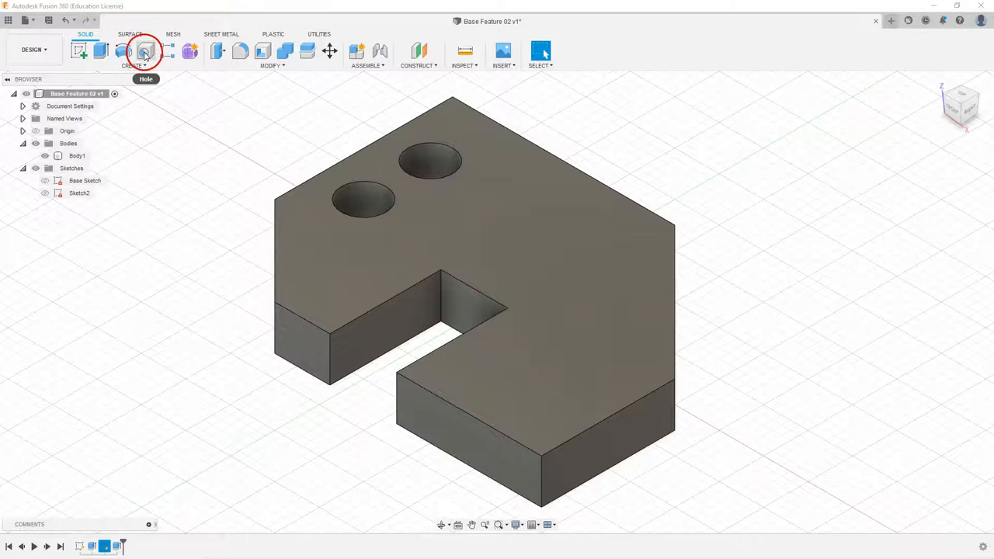
{"action": "left_click", "coordinate": [144, 51]}
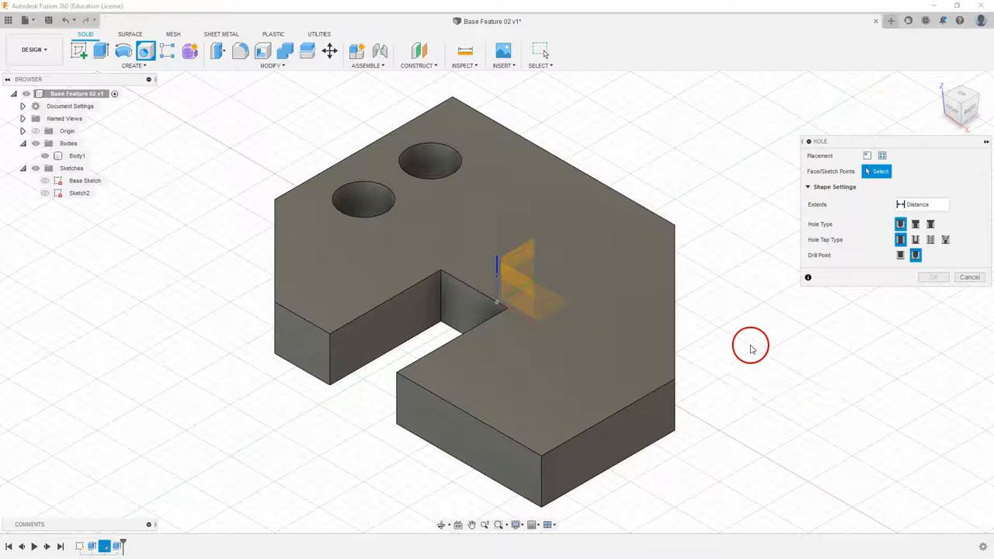
{"action": "mouse_move", "coordinate": [587, 239]}
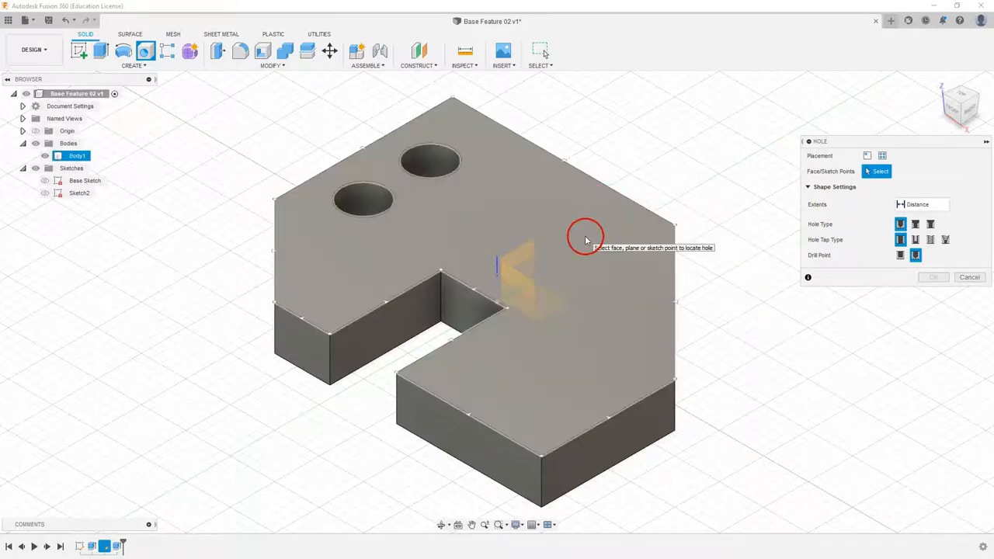
{"action": "left_click", "coordinate": [585, 236]}
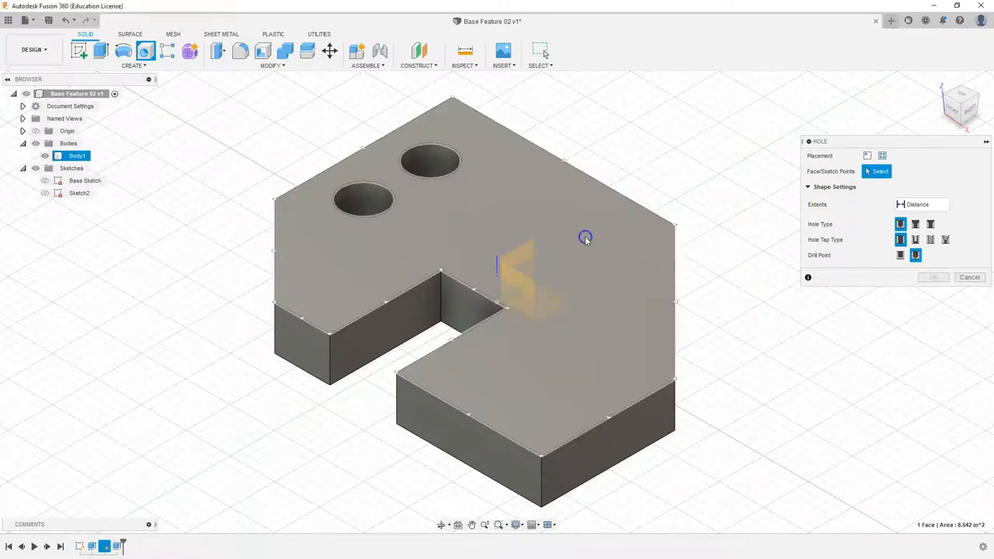
- Reference two plate edges to locate the hole 2 in and 1 in away
{"action": "left_click", "coordinate": [584, 236]}
{"action": "type", "text": "1"}
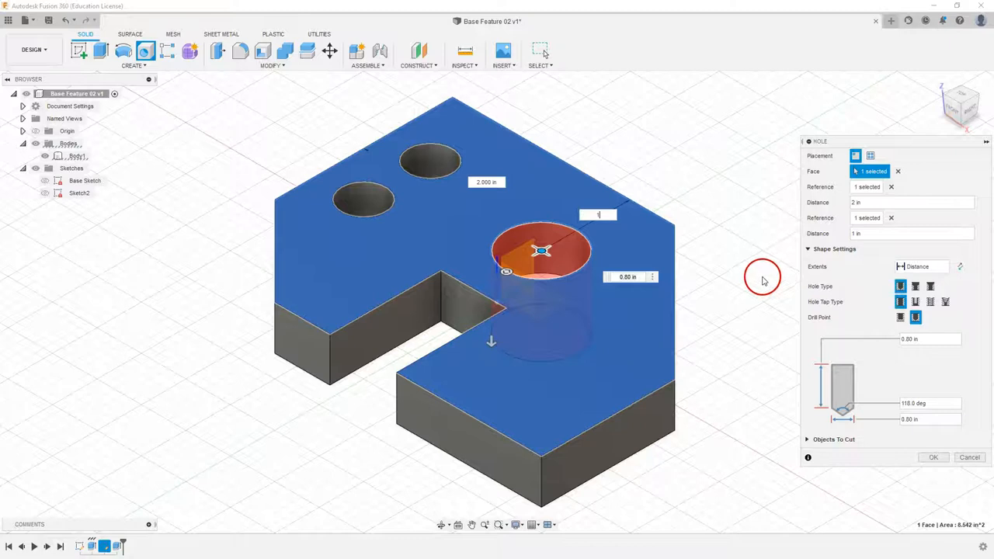
{"action": "left_click", "coordinate": [629, 276]}
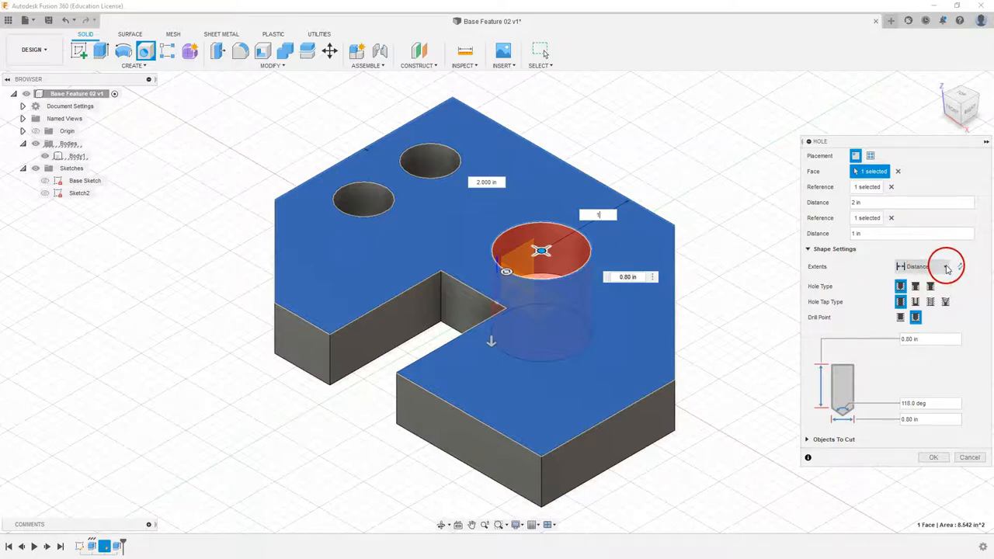
- Set the hole's extents to All with a smaller diameter and cut it through the plate
{"action": "left_click", "coordinate": [944, 267]}
{"action": "type", "text": ".25"}
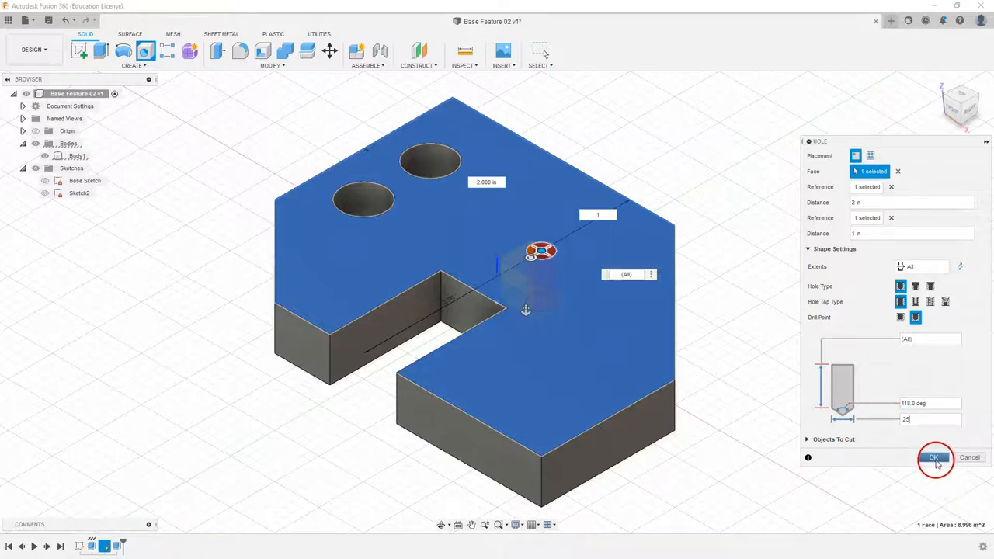
{"action": "left_click", "coordinate": [935, 457]}
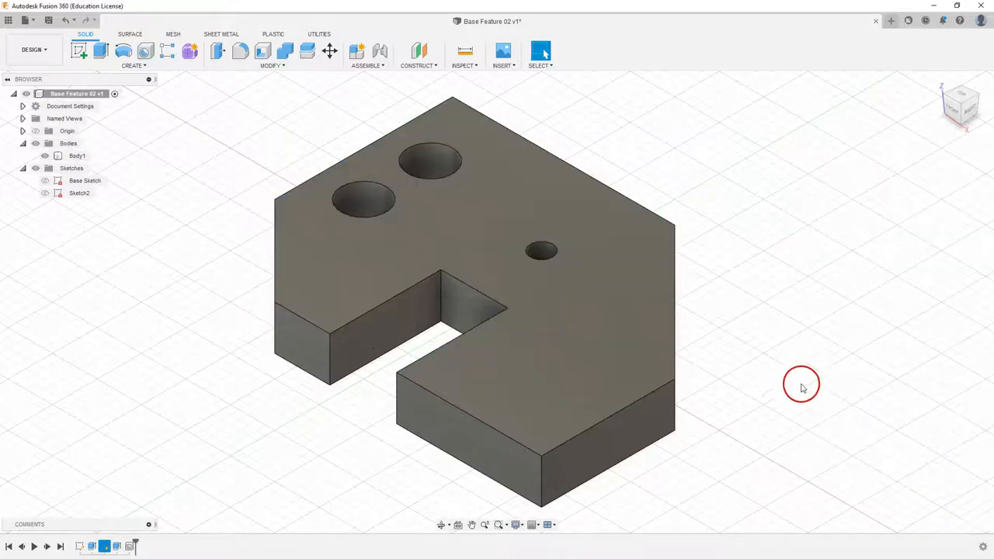
{"action": "mouse_move", "coordinate": [744, 332]}
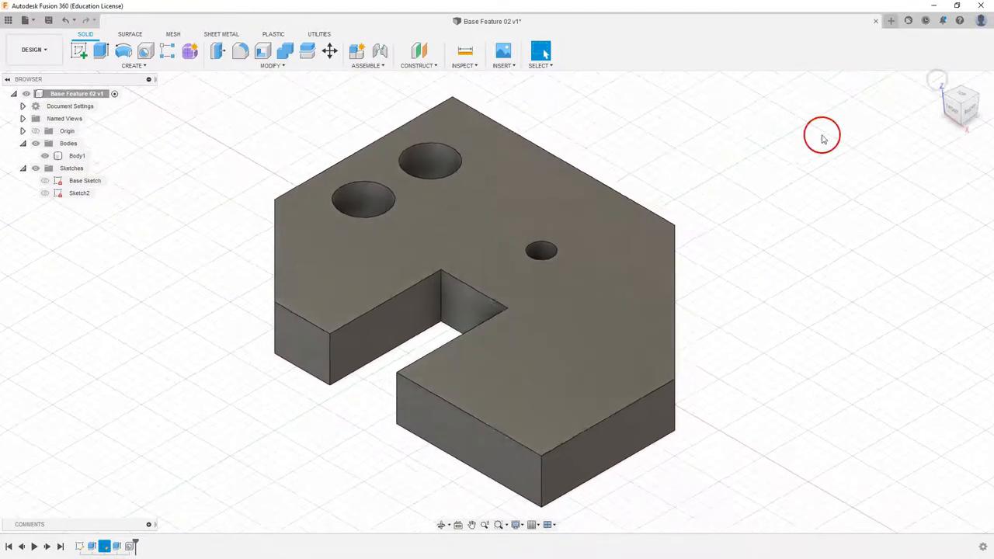
{"action": "mouse_move", "coordinate": [140, 516]}
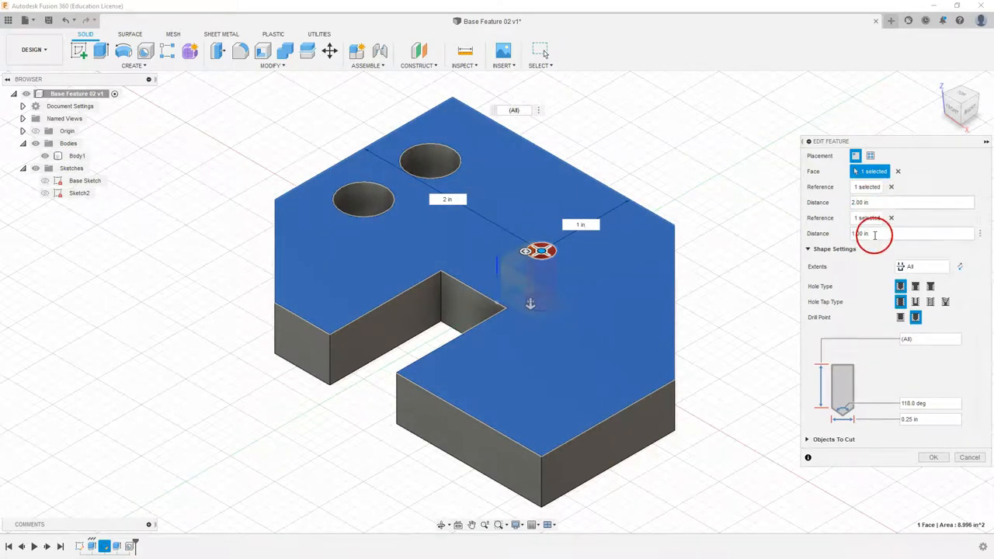
- Edit the Hole feature so its second reference distance is 1.2 in
{"action": "type", "text": "1.2"}
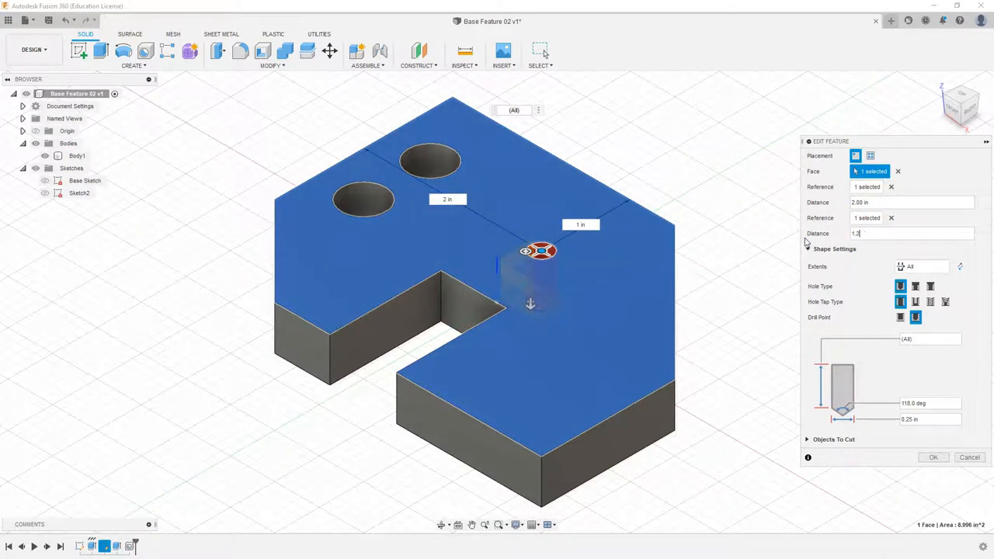
{"action": "left_click", "coordinate": [931, 456]}
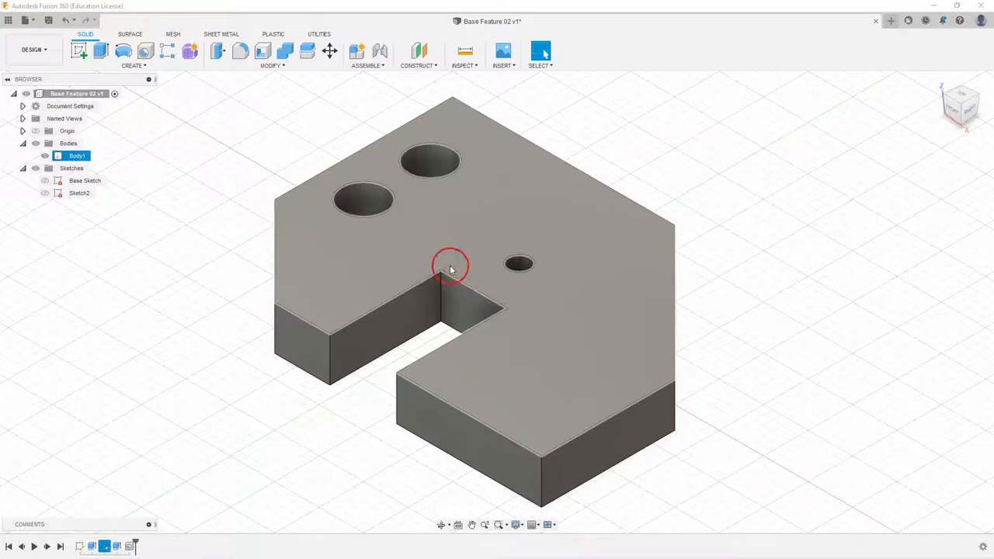
{"action": "mouse_move", "coordinate": [460, 221]}
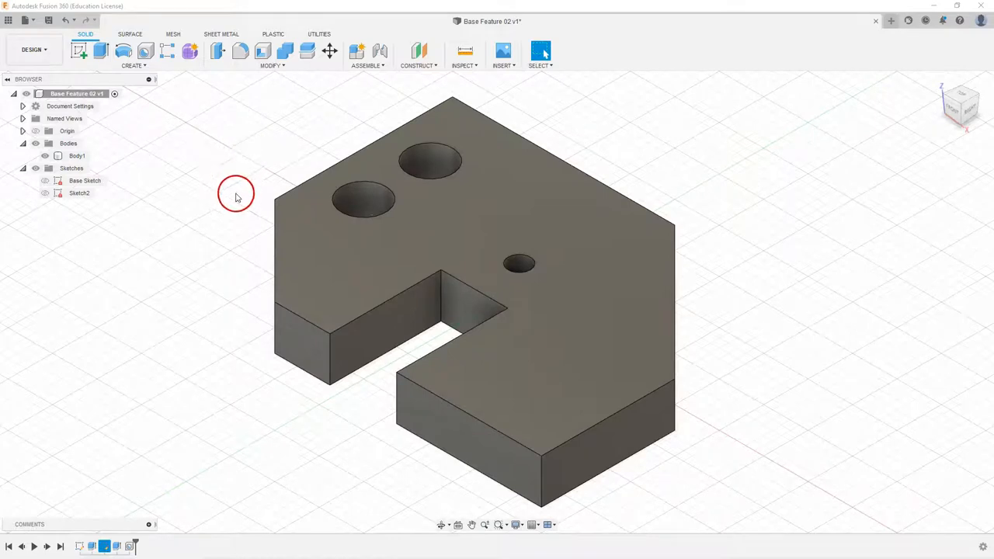
{"action": "mouse_move", "coordinate": [243, 186]}
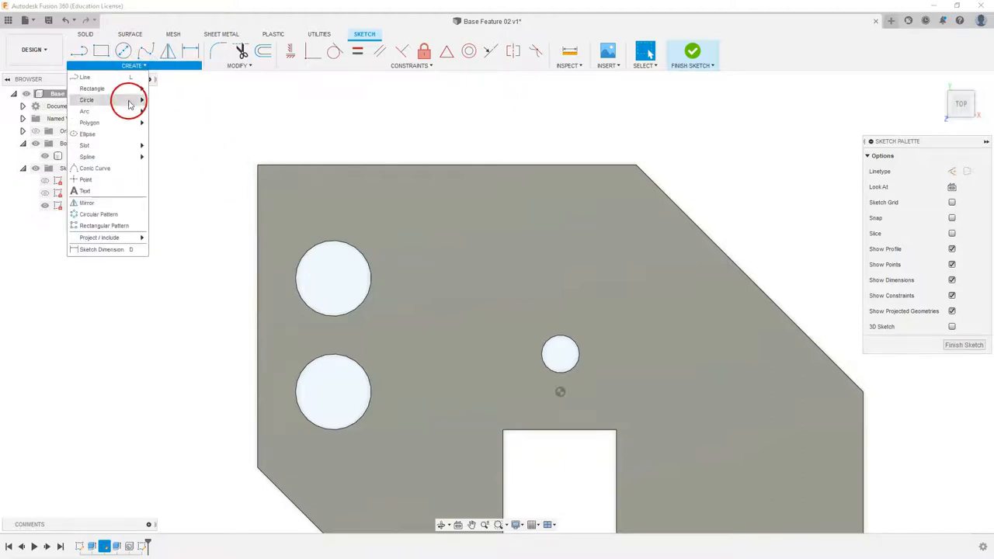
- Choose the Point tool to place points in the new top-face sketch
{"action": "left_click", "coordinate": [87, 99]}
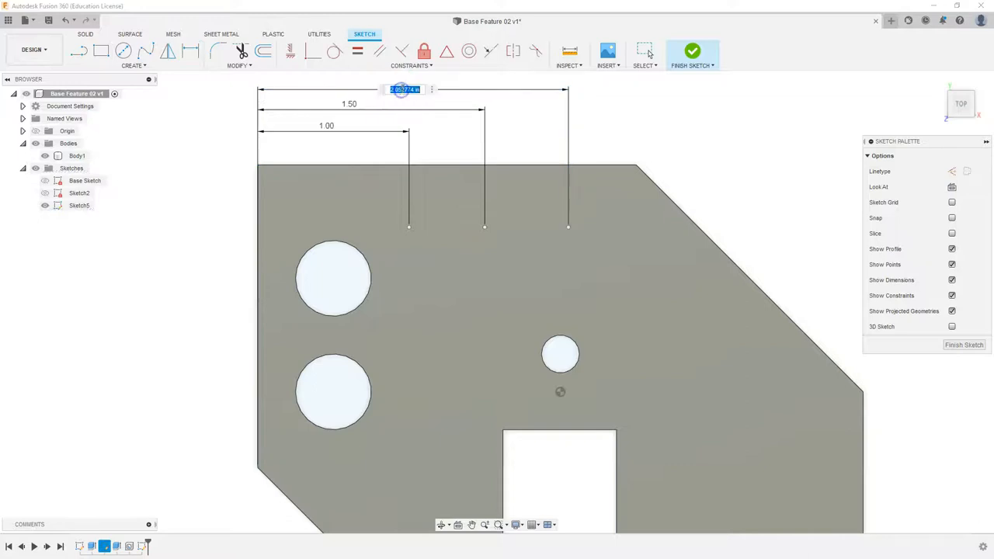
- Dimension the last point 1.75 across and 0.375 below the top edge, then finish the sketch
{"action": "type", "text": "1.75"}
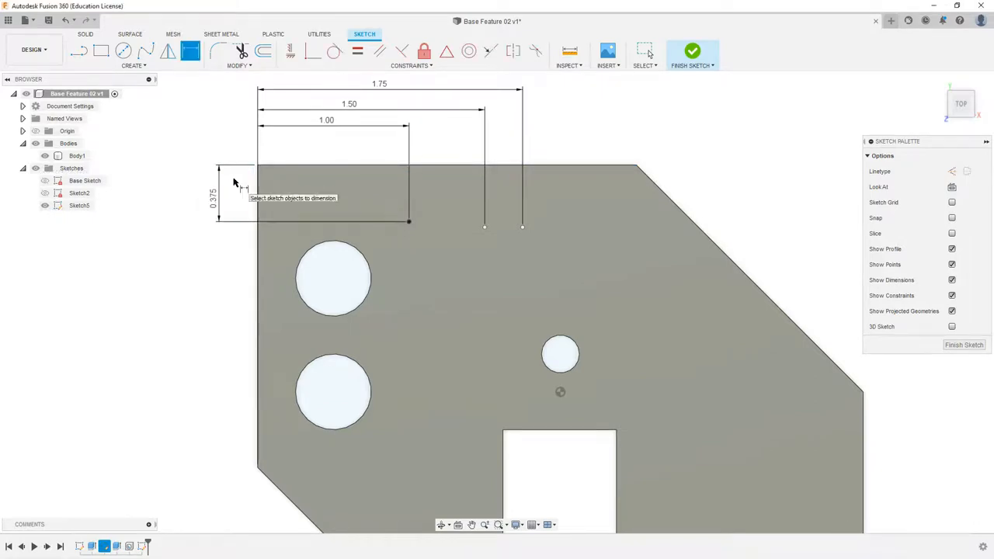
{"action": "left_click", "coordinate": [333, 224]}
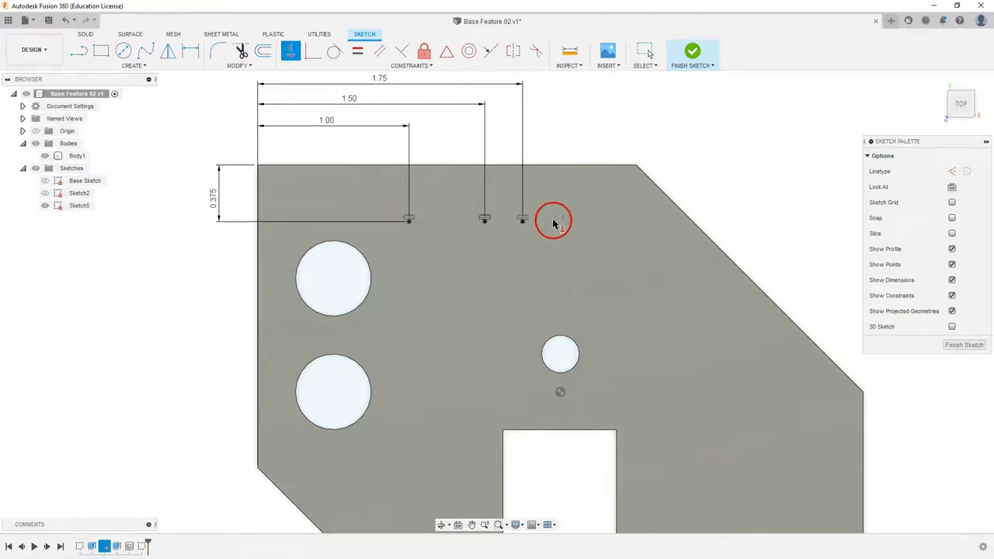
{"action": "mouse_move", "coordinate": [563, 148]}
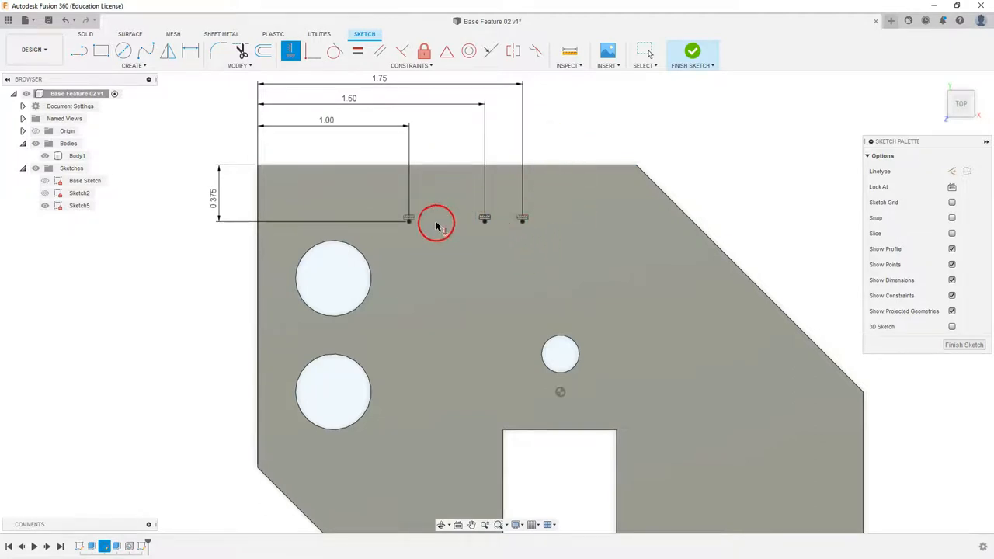
{"action": "mouse_move", "coordinate": [693, 53]}
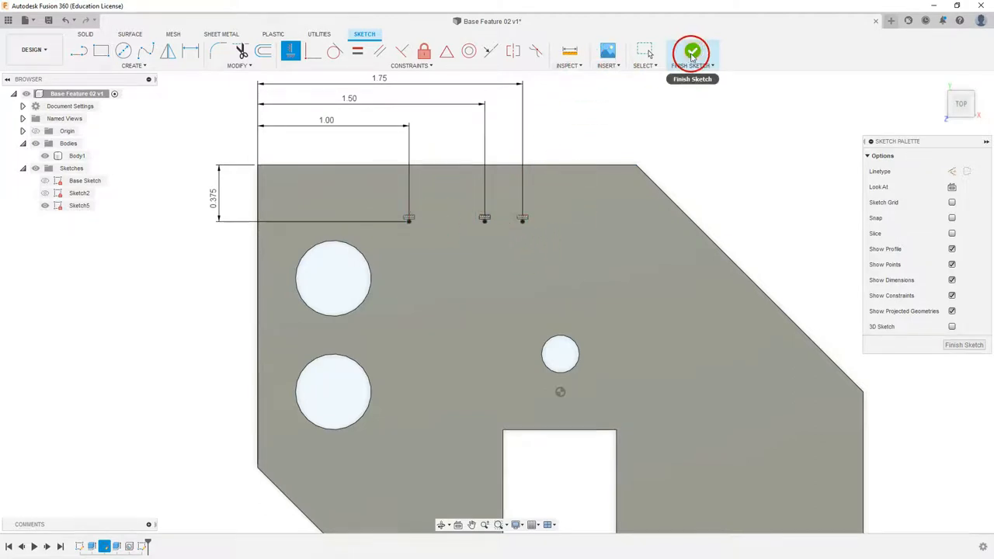
{"action": "left_click", "coordinate": [693, 52]}
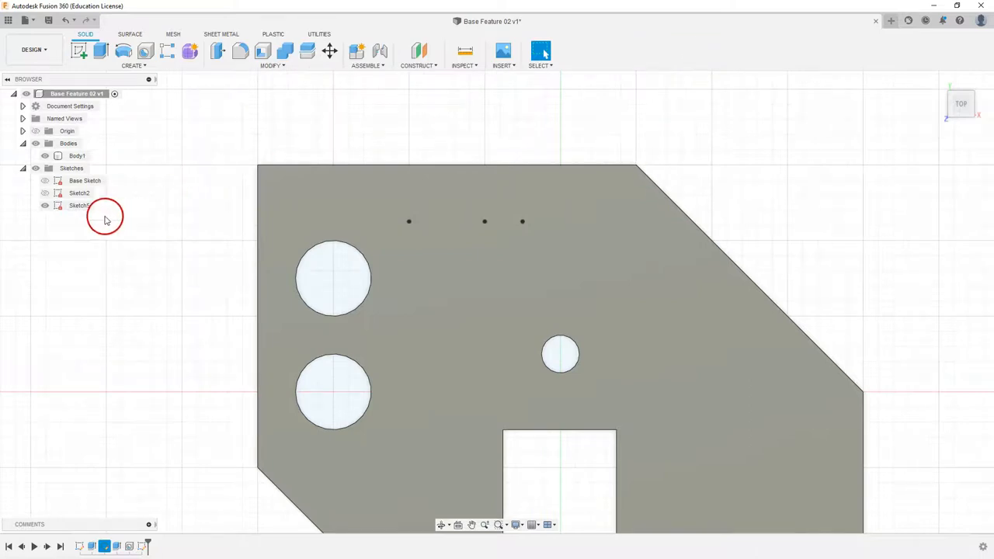
- Show Sketch3 on the plate in the home 3D view and start a Hole feature
{"action": "left_click", "coordinate": [79, 205]}
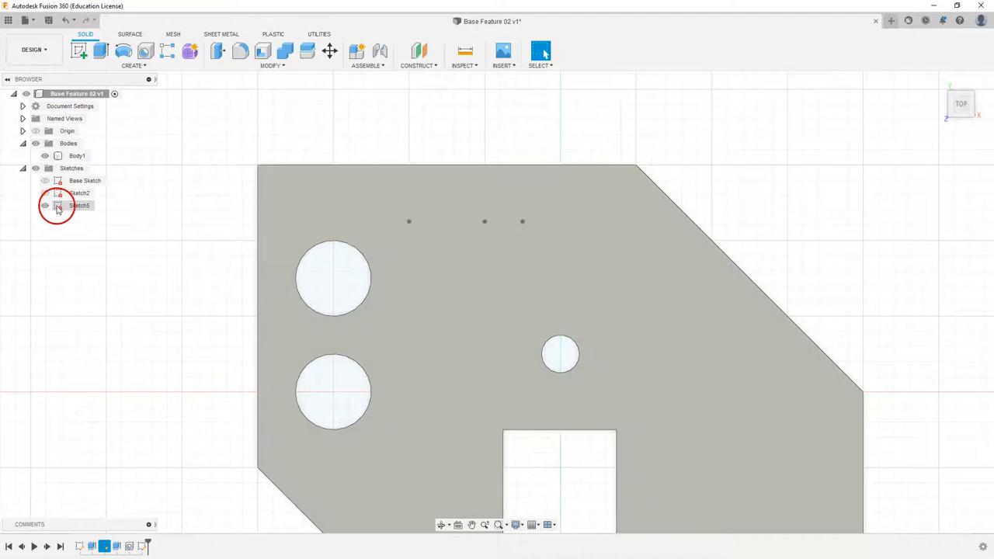
{"action": "left_click", "coordinate": [45, 205]}
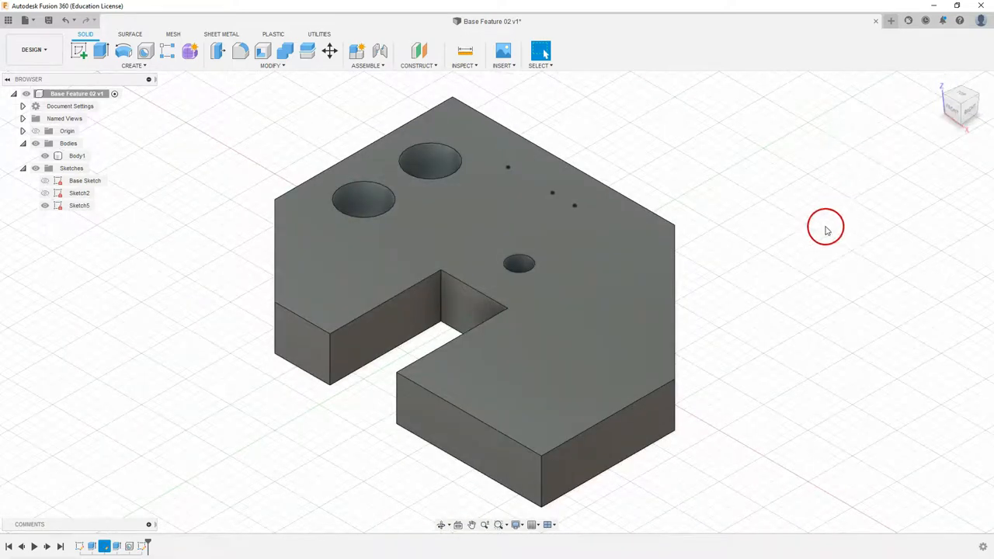
{"action": "mouse_move", "coordinate": [137, 84]}
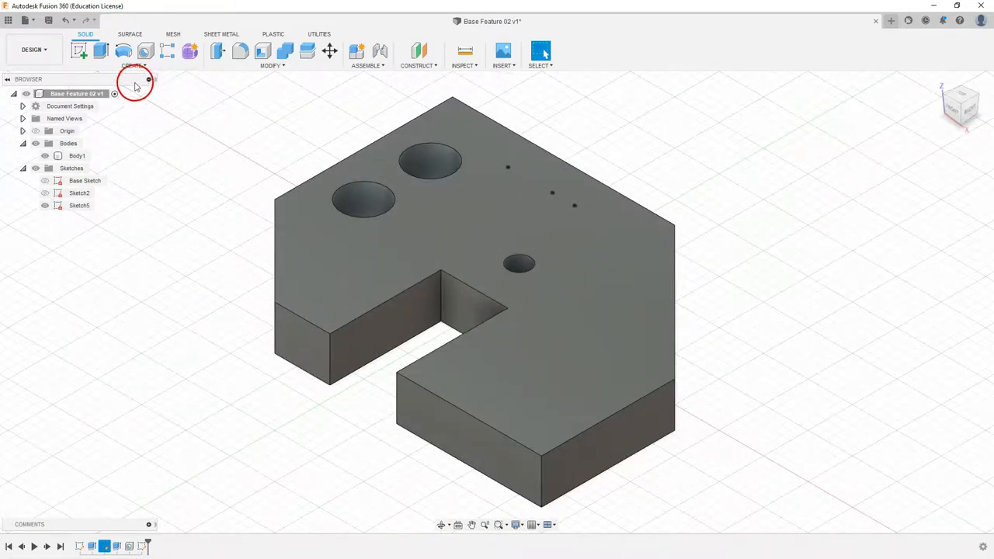
{"action": "left_click", "coordinate": [146, 50]}
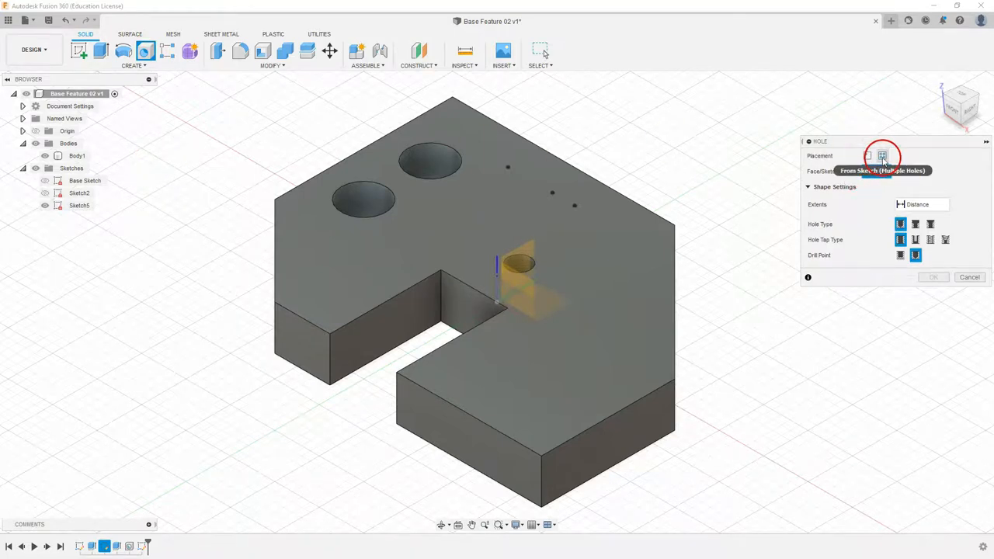
- Cut three small holes From Sketch at Sketch3's points, with Extents All through the plate
{"action": "left_click", "coordinate": [882, 156]}
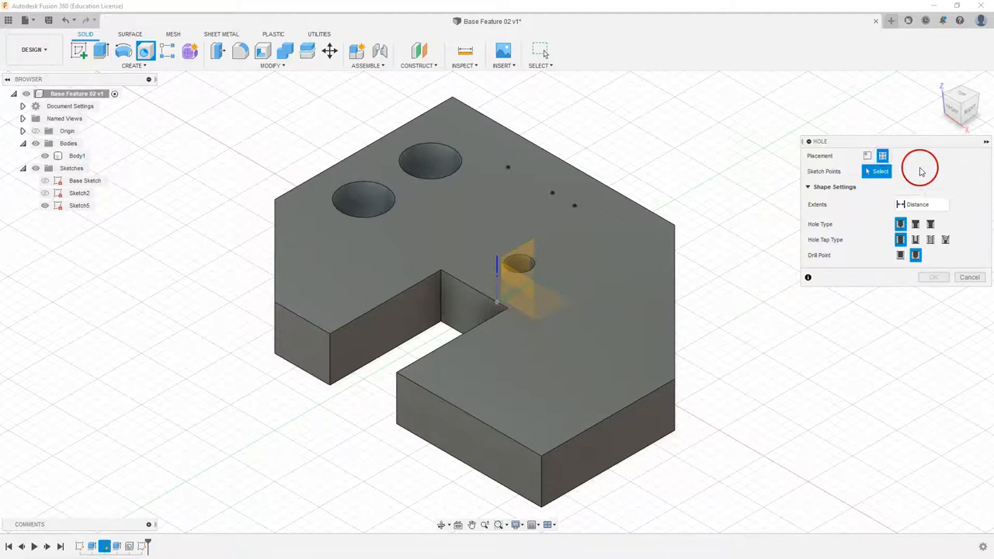
{"action": "mouse_move", "coordinate": [575, 160]}
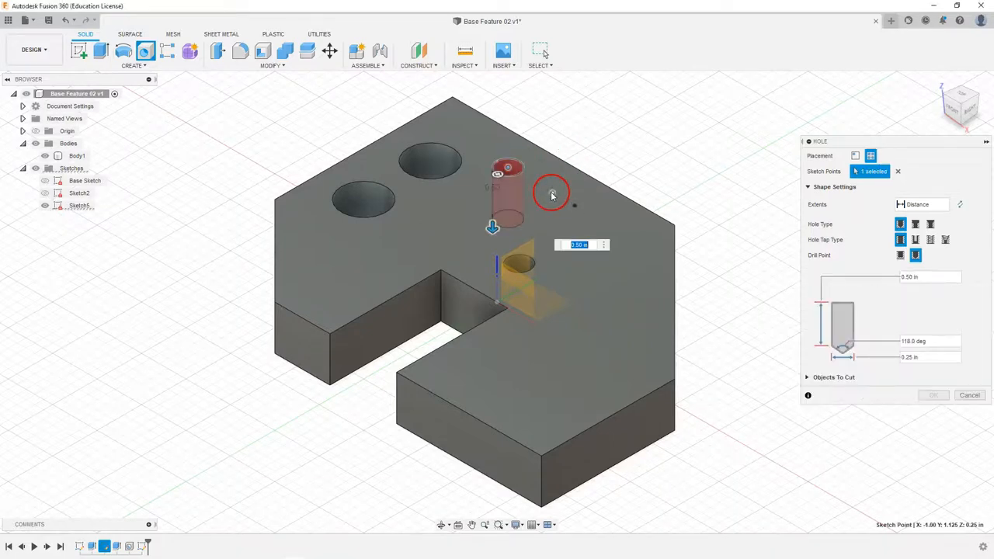
{"action": "left_click", "coordinate": [551, 193]}
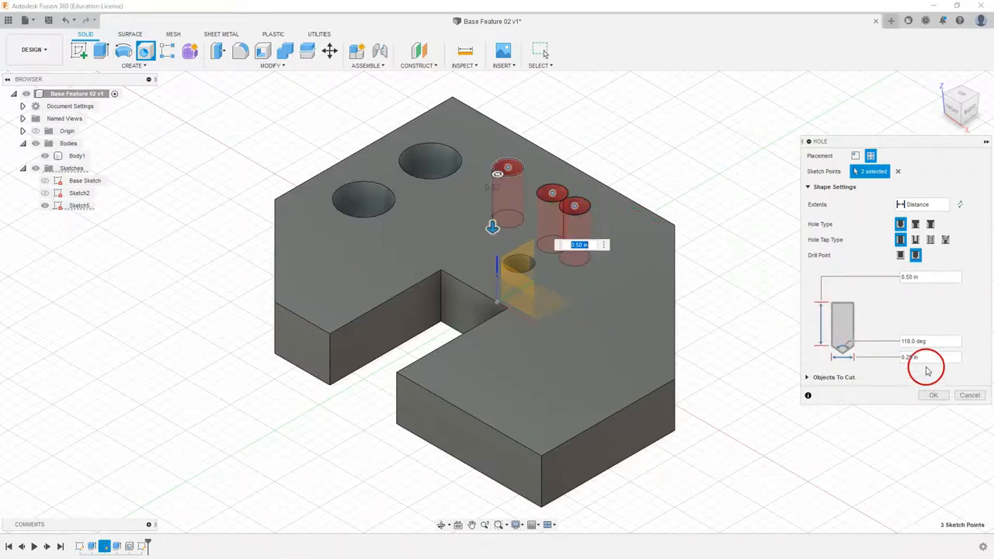
{"action": "left_click", "coordinate": [921, 357]}
{"action": "type", "text": "0.1875"}
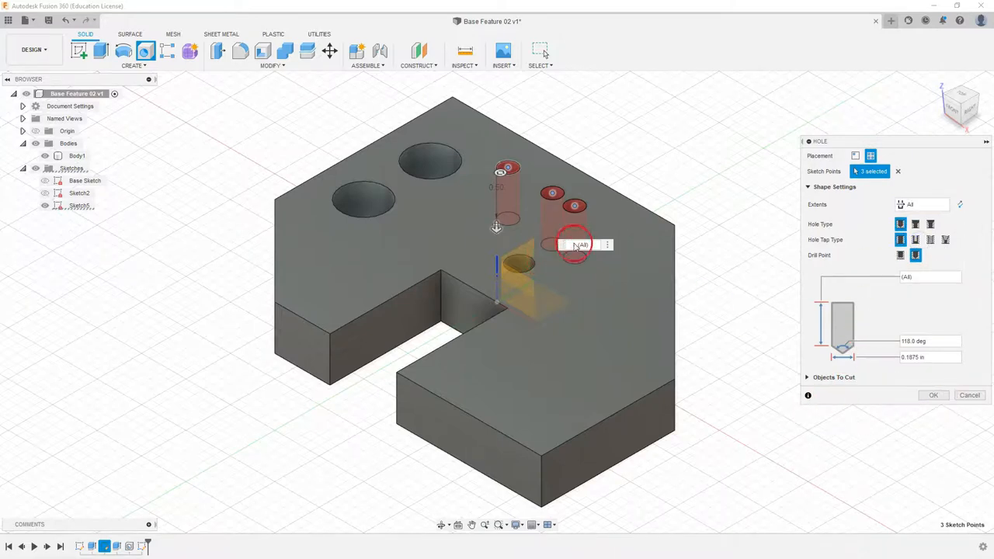
{"action": "left_click", "coordinate": [932, 396]}
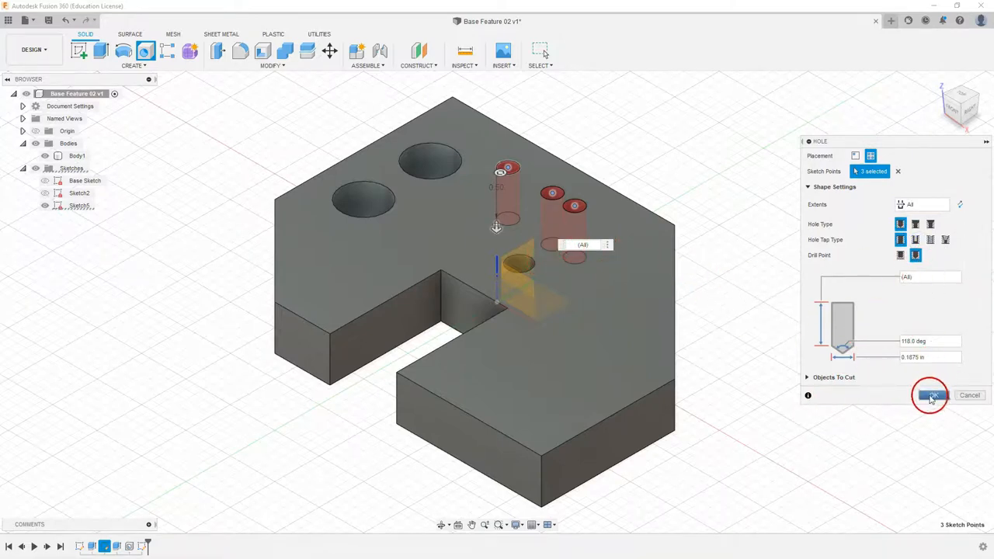
{"action": "left_click", "coordinate": [929, 396]}
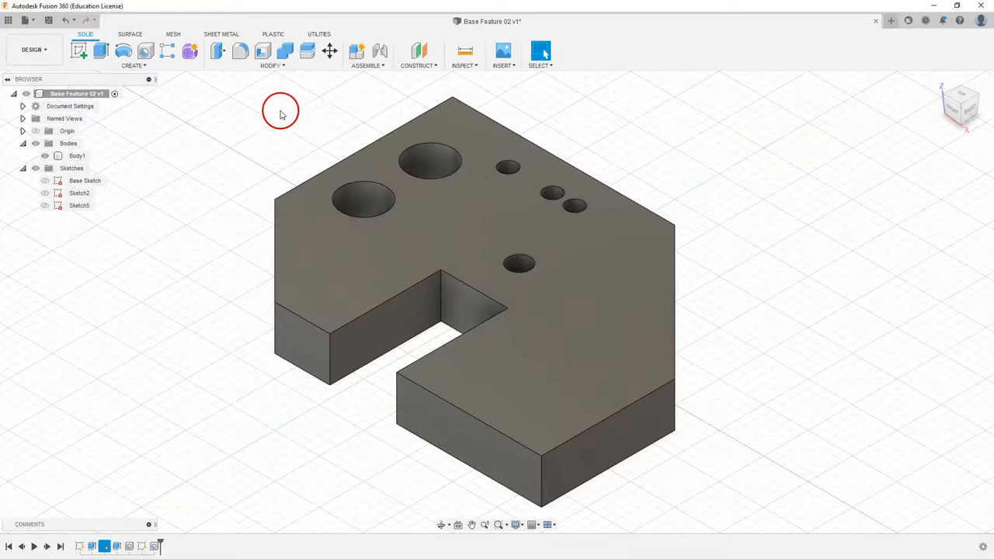
{"action": "mouse_move", "coordinate": [235, 73]}
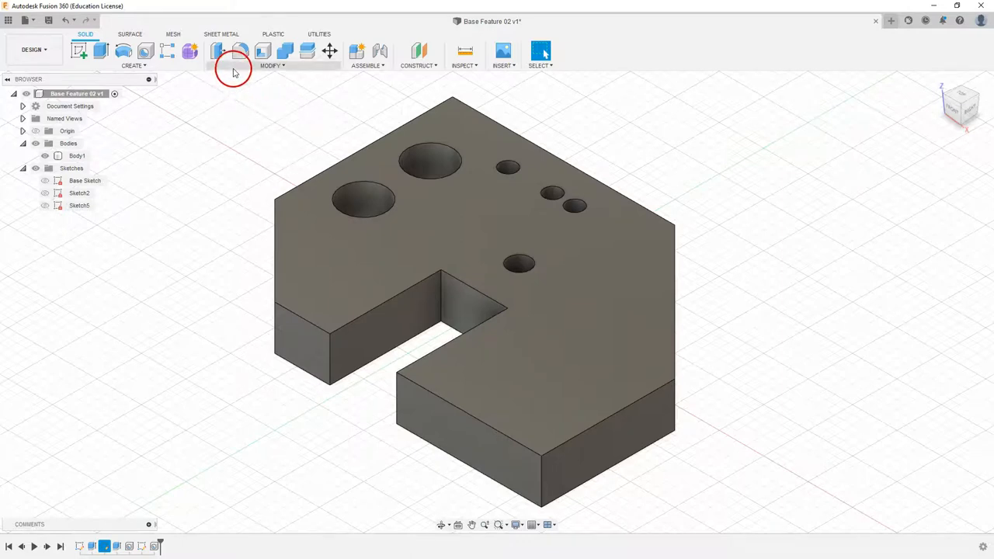
{"action": "mouse_move", "coordinate": [256, 126]}
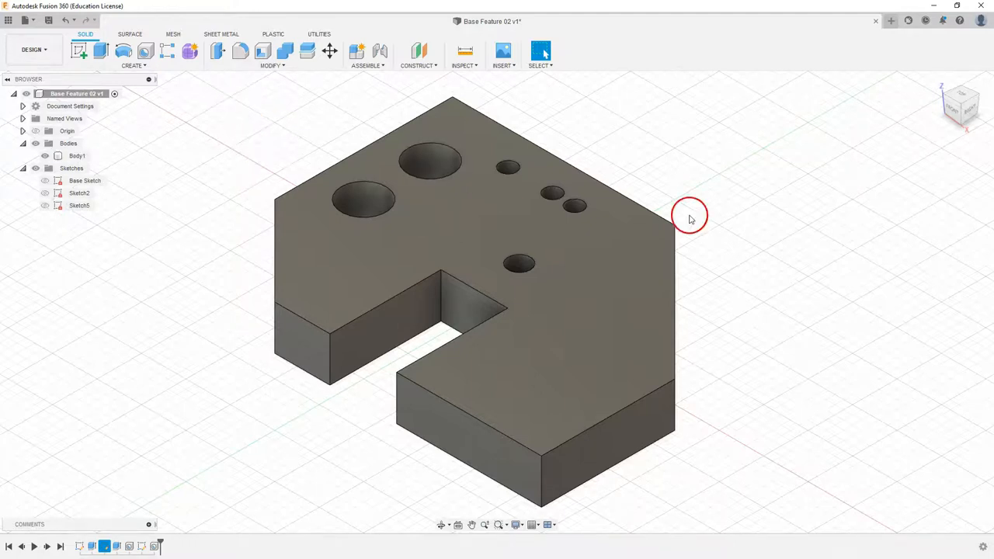
{"action": "left_click_drag", "start_coordinate": [690, 215], "coordinate": [642, 301]}
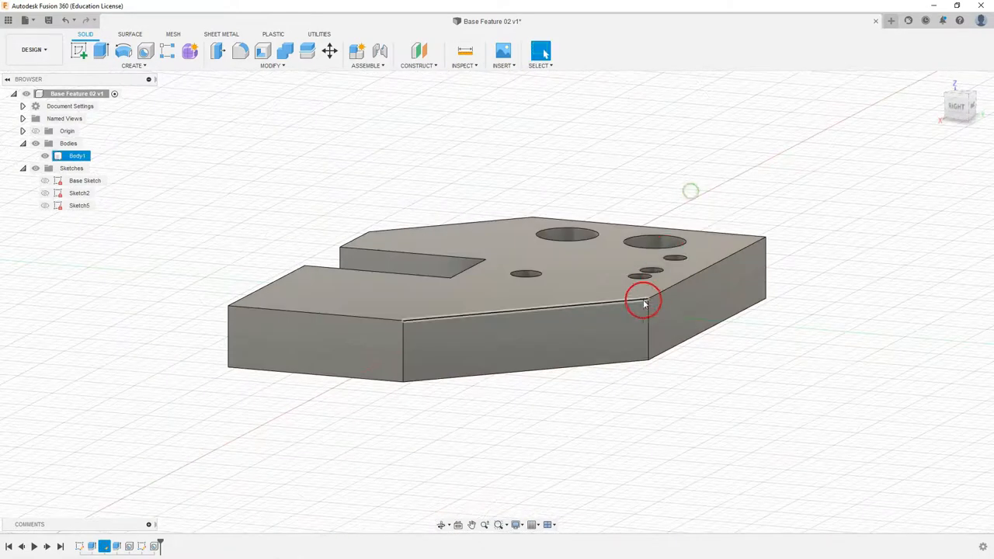
{"action": "left_click_drag", "start_coordinate": [645, 303], "coordinate": [645, 292]}
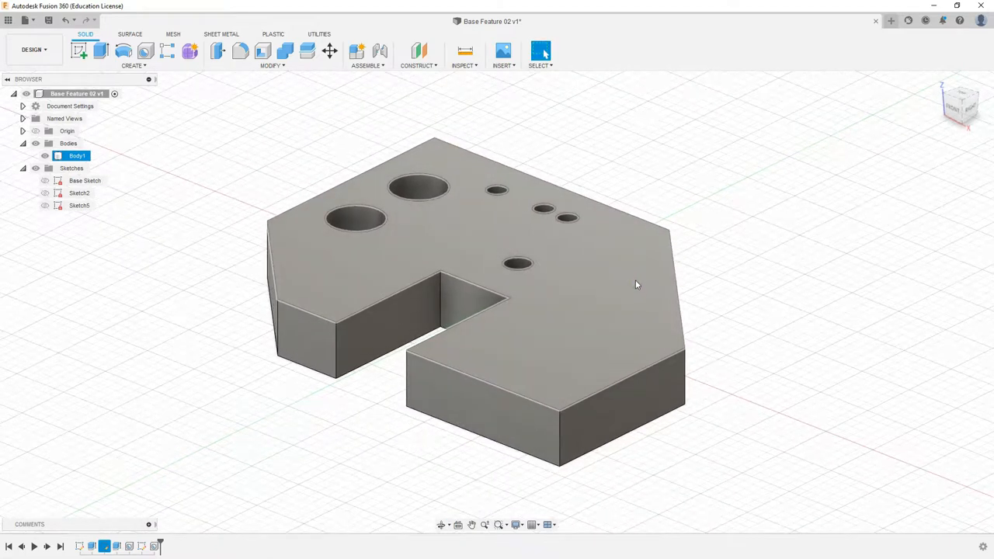
{"action": "left_click", "coordinate": [635, 273]}
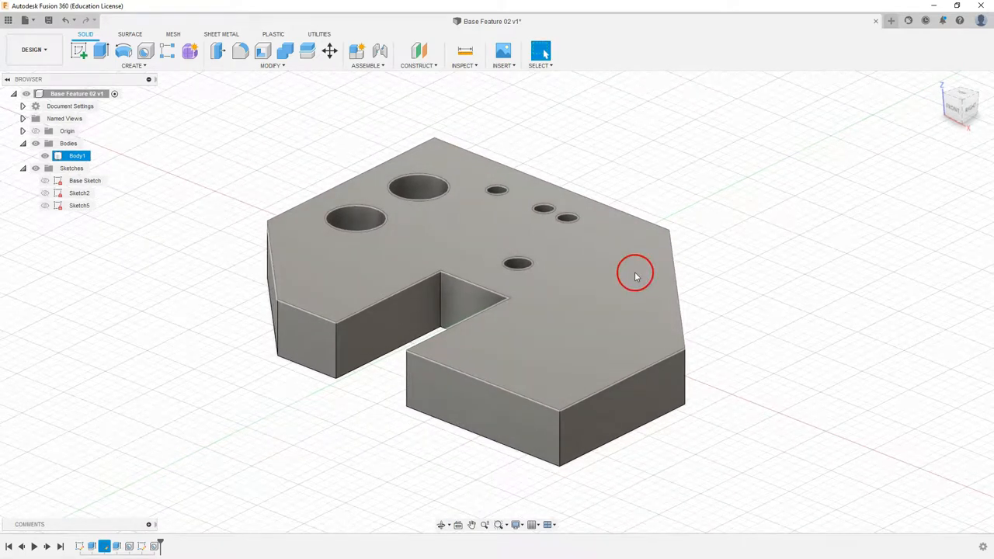
{"action": "left_click", "coordinate": [722, 239]}
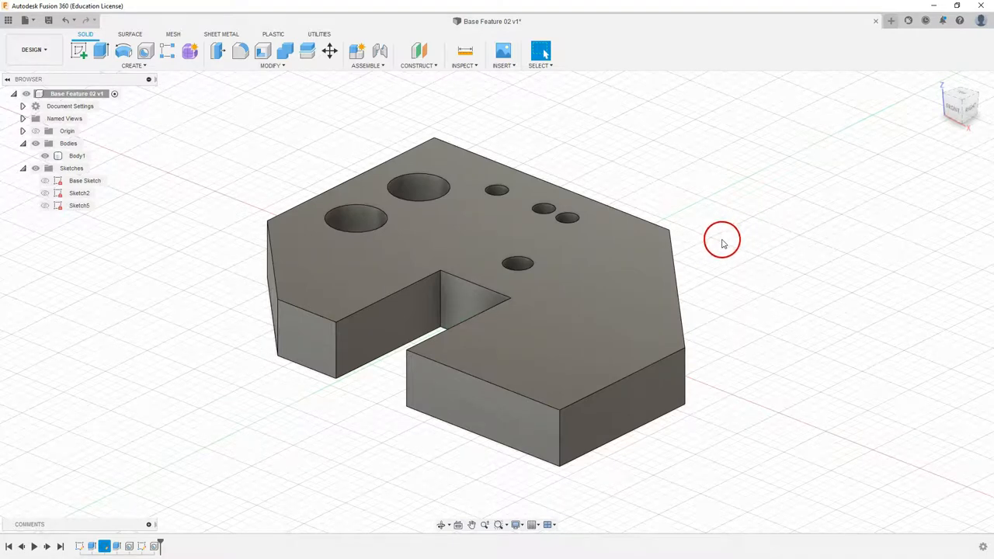
{"action": "mouse_move", "coordinate": [721, 246]}
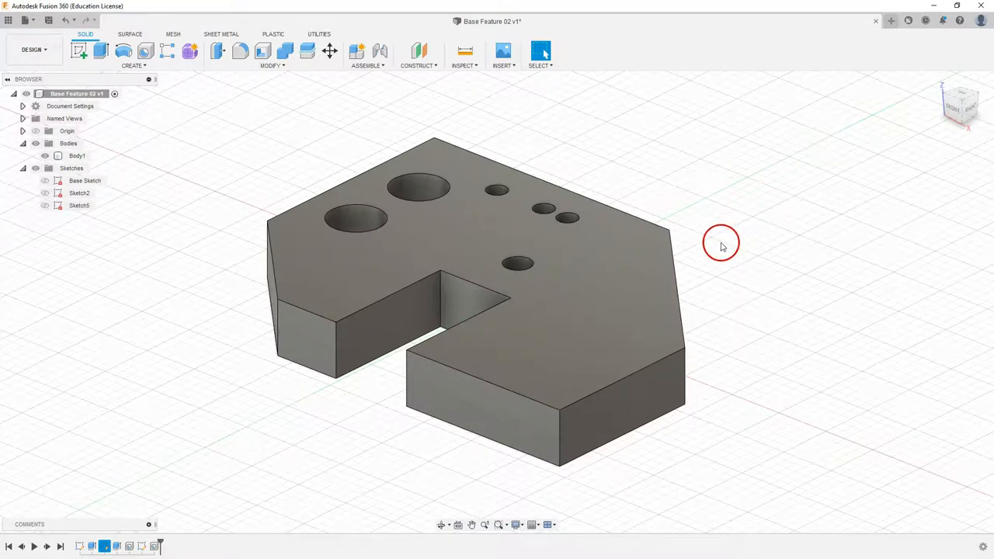
{"action": "mouse_move", "coordinate": [687, 202]}
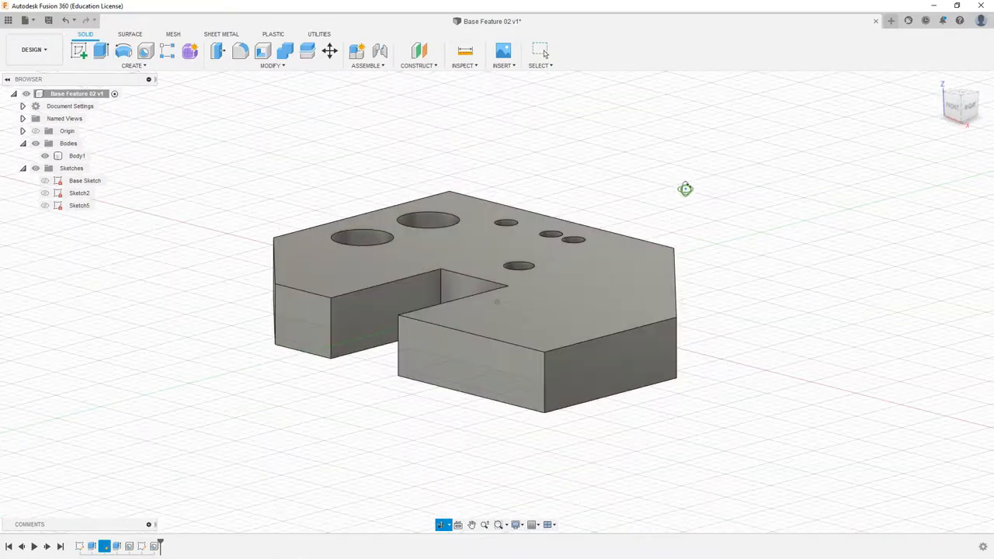
{"action": "left_click_drag", "start_coordinate": [685, 189], "coordinate": [676, 202]}
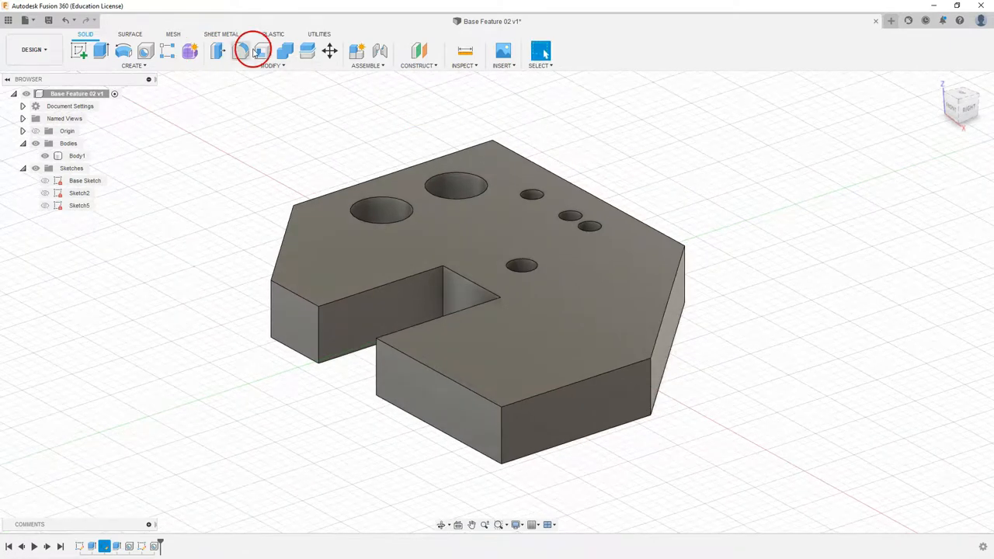
- Fillet the three vertical right-hand corner edges of the plate with a .75 radius
{"action": "left_click", "coordinate": [240, 50]}
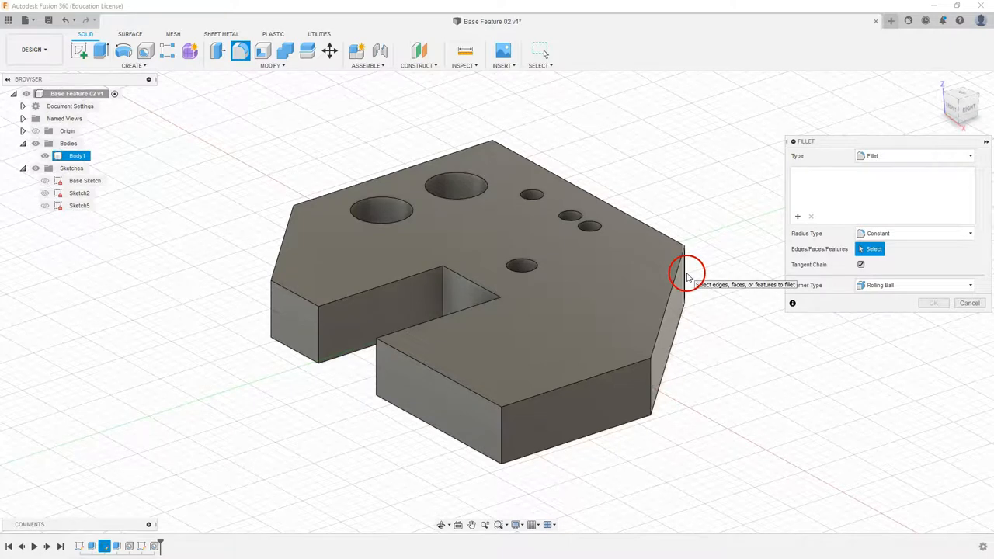
{"action": "left_click", "coordinate": [684, 267]}
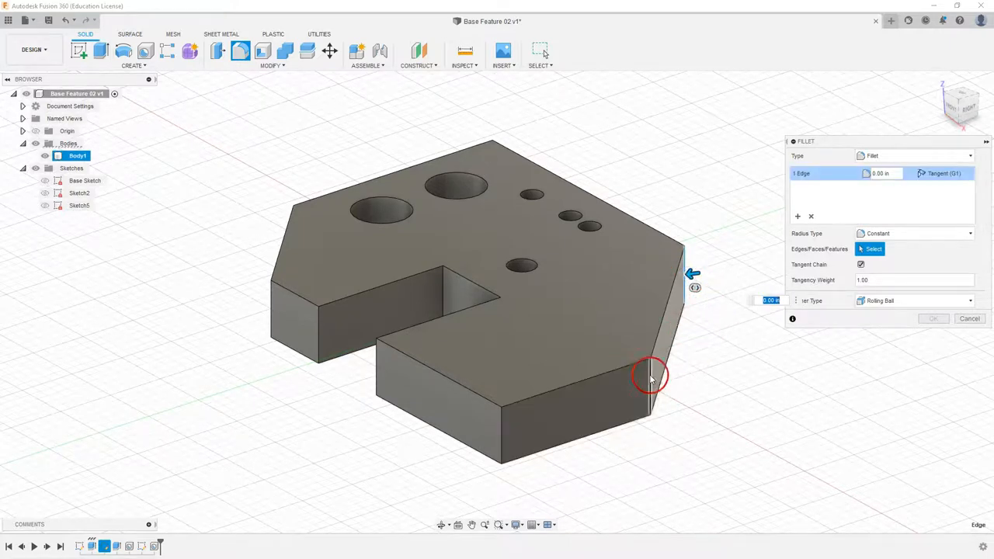
{"action": "left_click", "coordinate": [507, 422]}
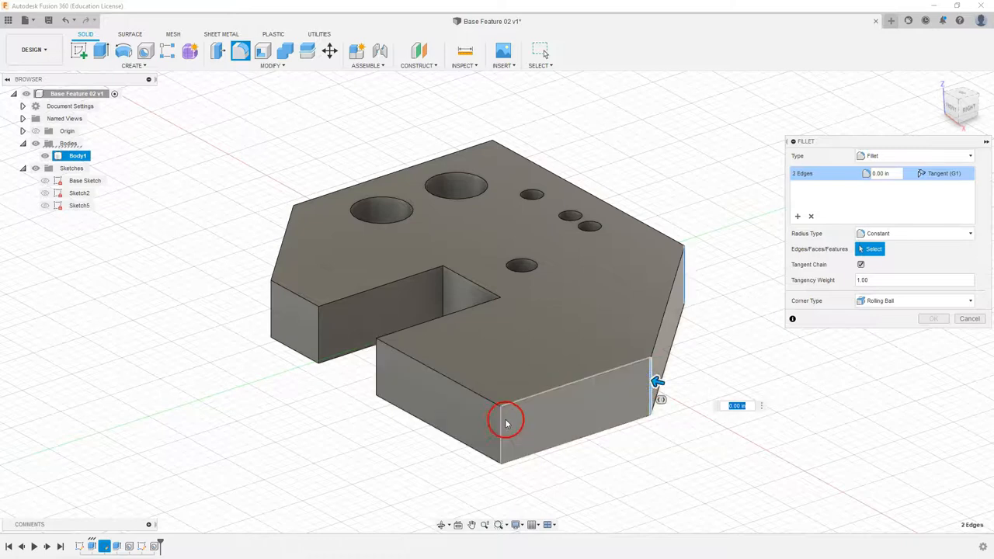
{"action": "left_click", "coordinate": [506, 423]}
{"action": "type", "text": "1"}
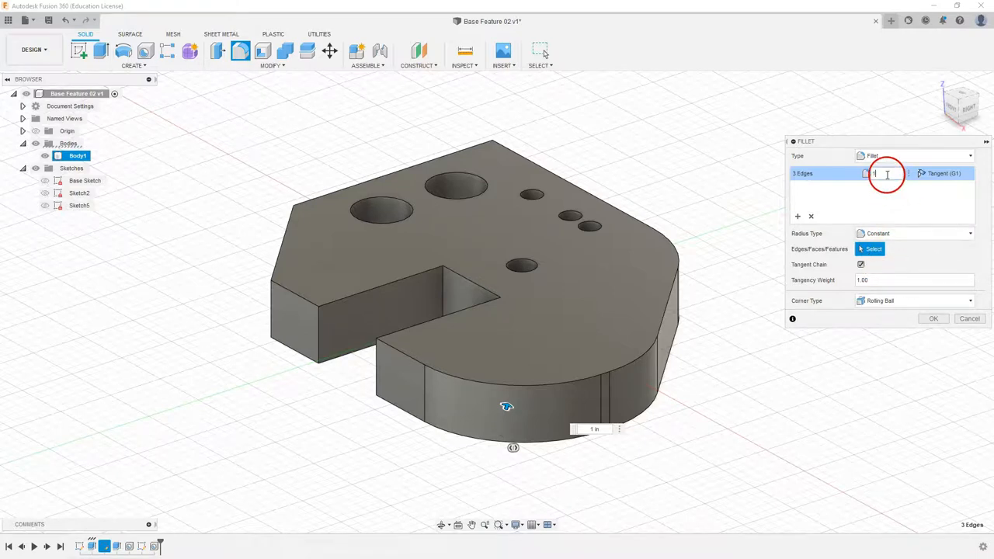
{"action": "type", "text": ".75"}
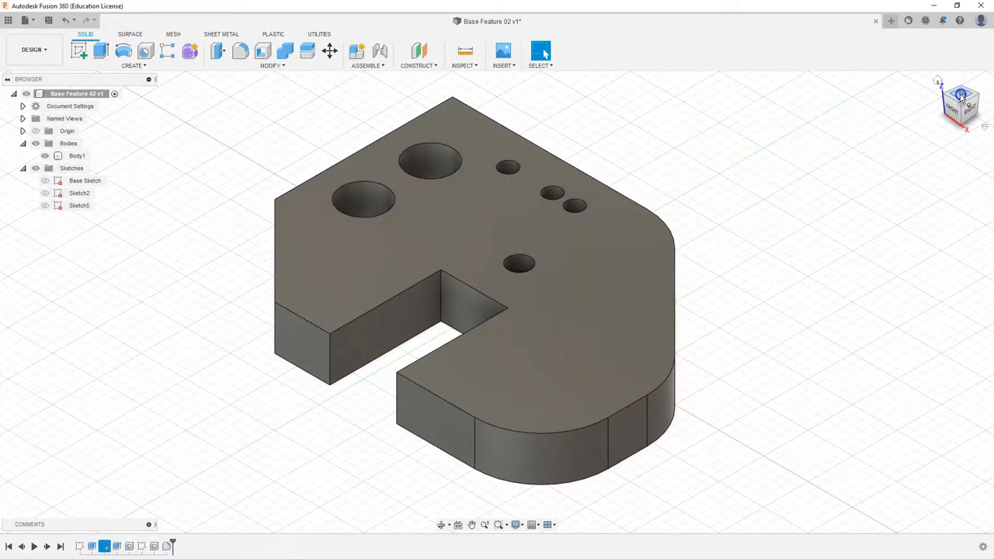
- Confirm the fillet, leaving the plate's outer right corner rounded
{"action": "left_click", "coordinate": [962, 102]}
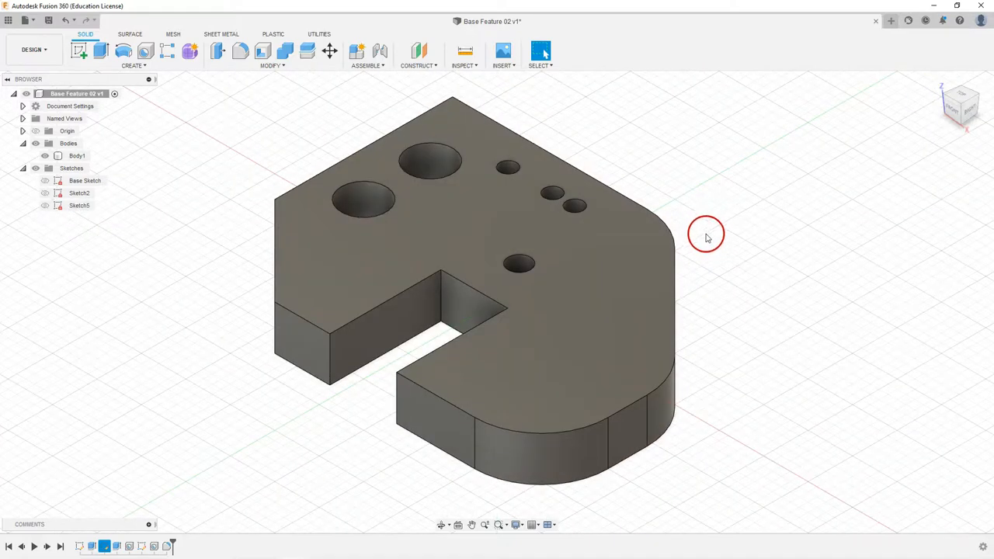
{"action": "mouse_move", "coordinate": [307, 103]}
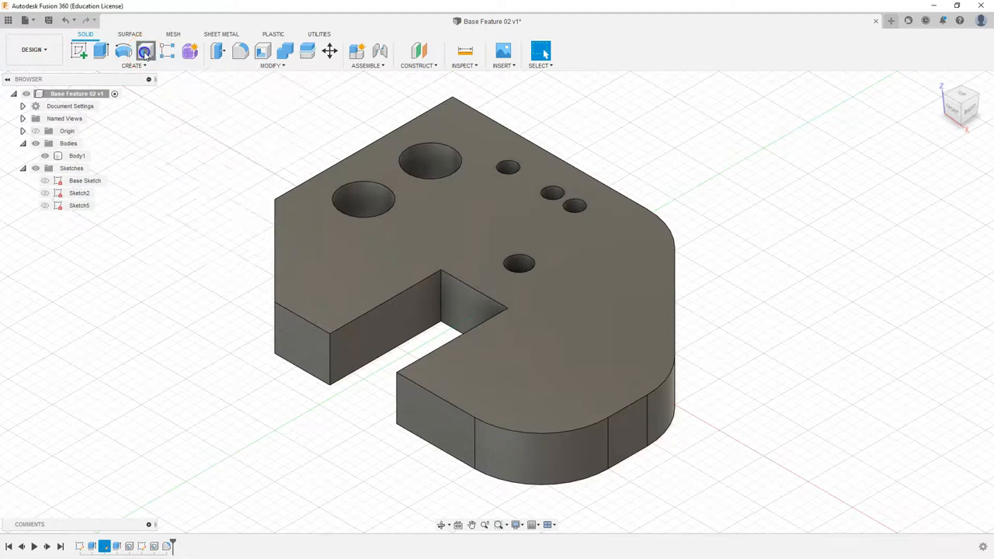
- Cut a diameter-5 hole through the top face with Extents All, centred on the fillet arc
{"action": "left_click", "coordinate": [146, 50]}
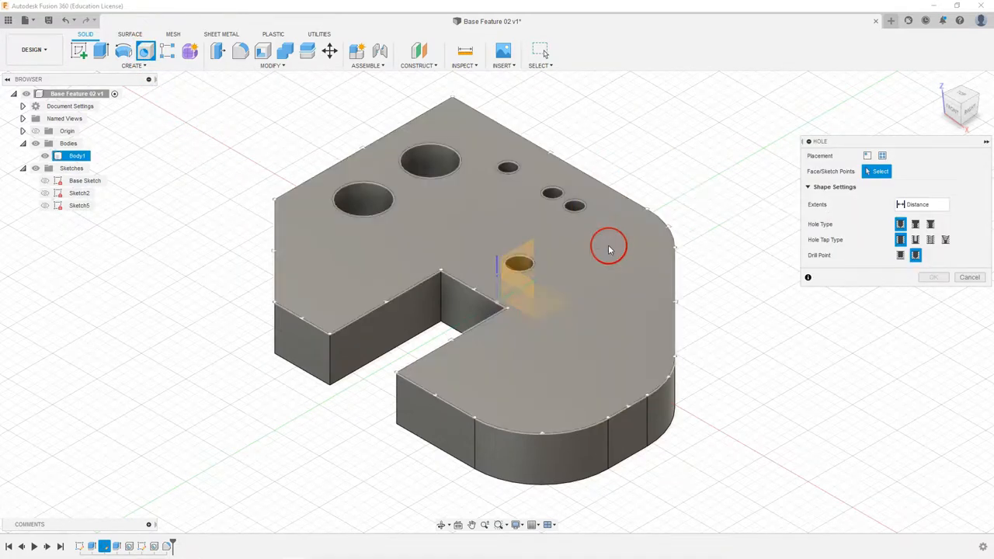
{"action": "left_click", "coordinate": [609, 245]}
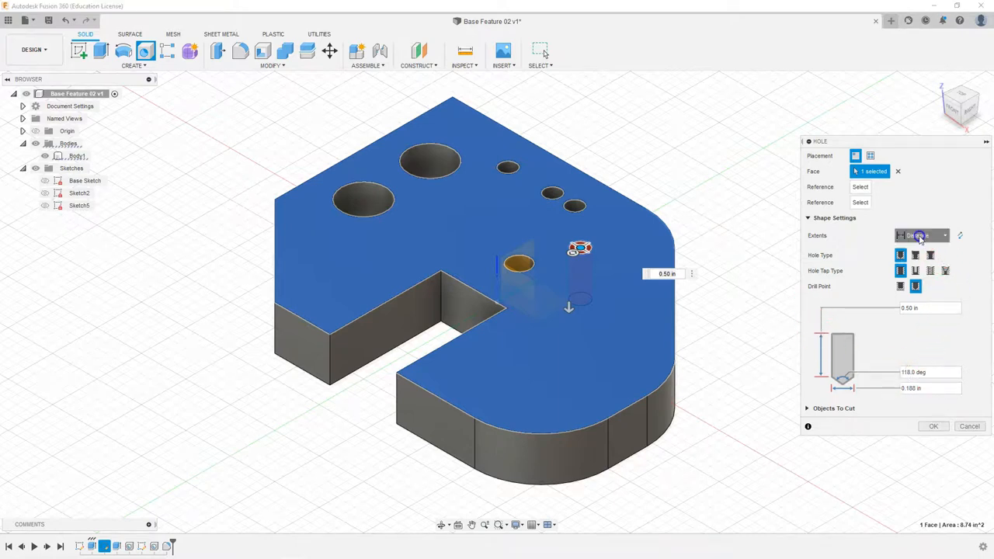
{"action": "left_click", "coordinate": [945, 236]}
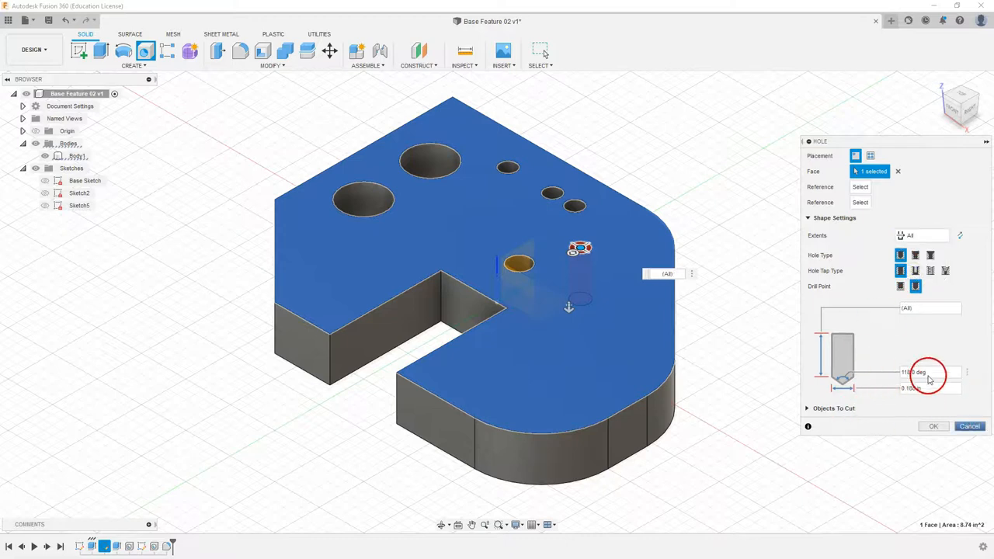
{"action": "left_click", "coordinate": [929, 388]}
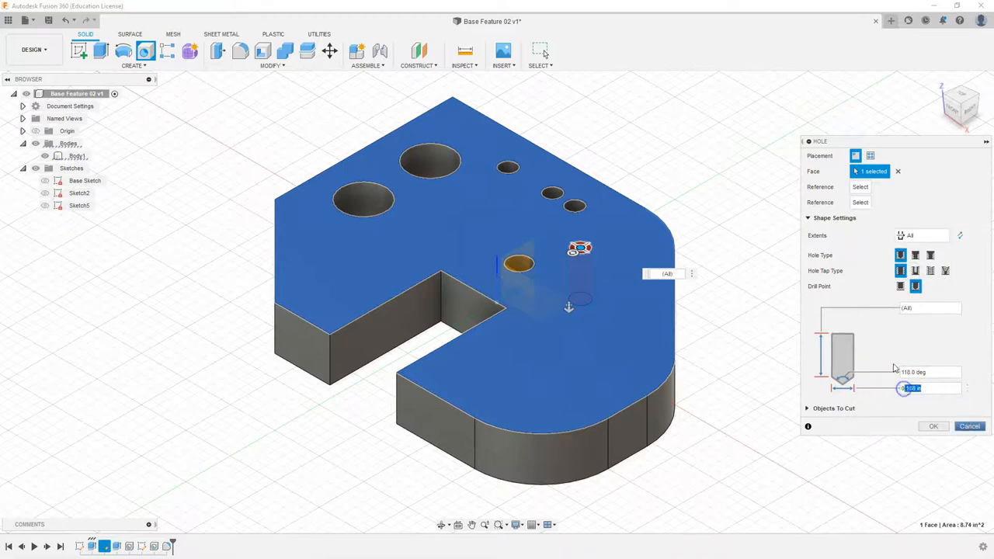
{"action": "type", "text": "5"}
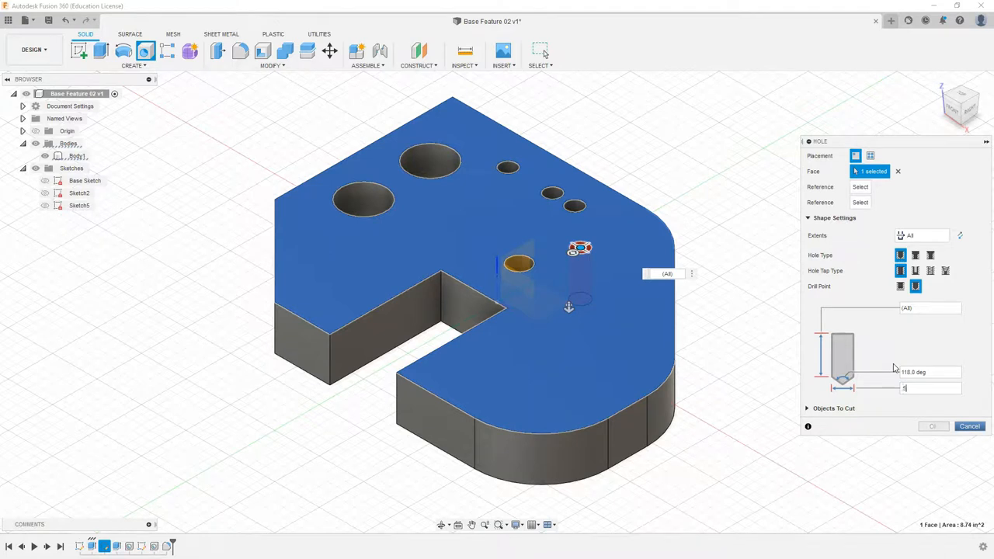
{"action": "left_click", "coordinate": [935, 426]}
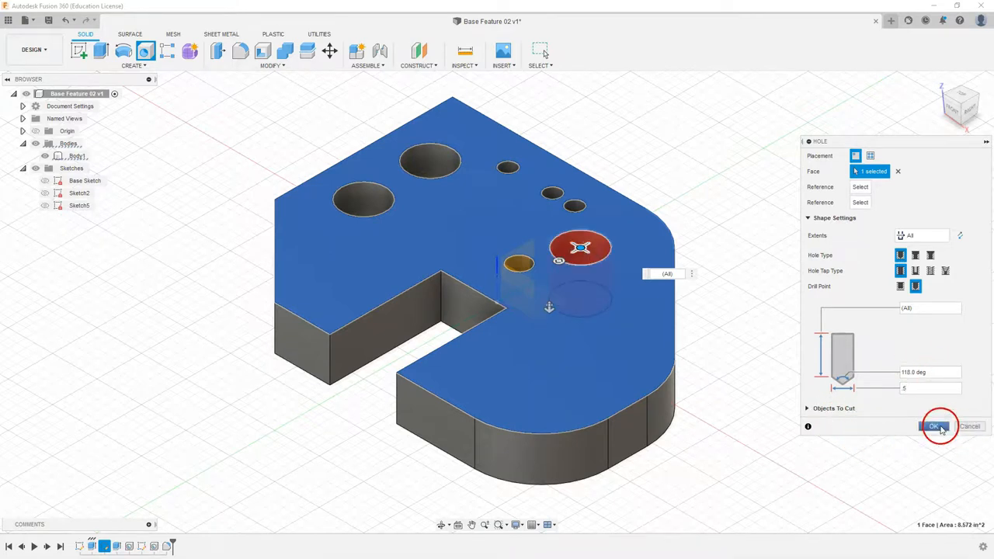
{"action": "left_click", "coordinate": [935, 426]}
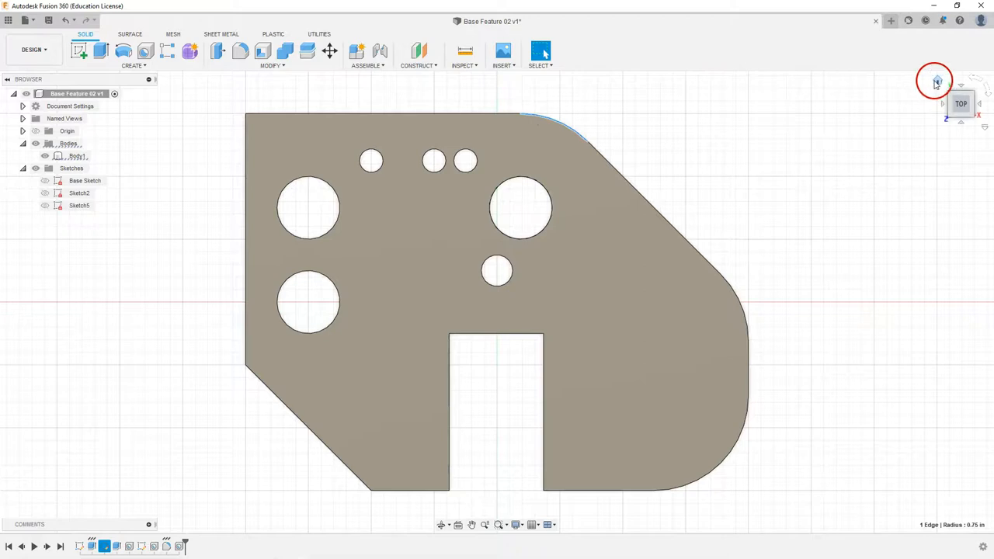
{"action": "left_click", "coordinate": [935, 81]}
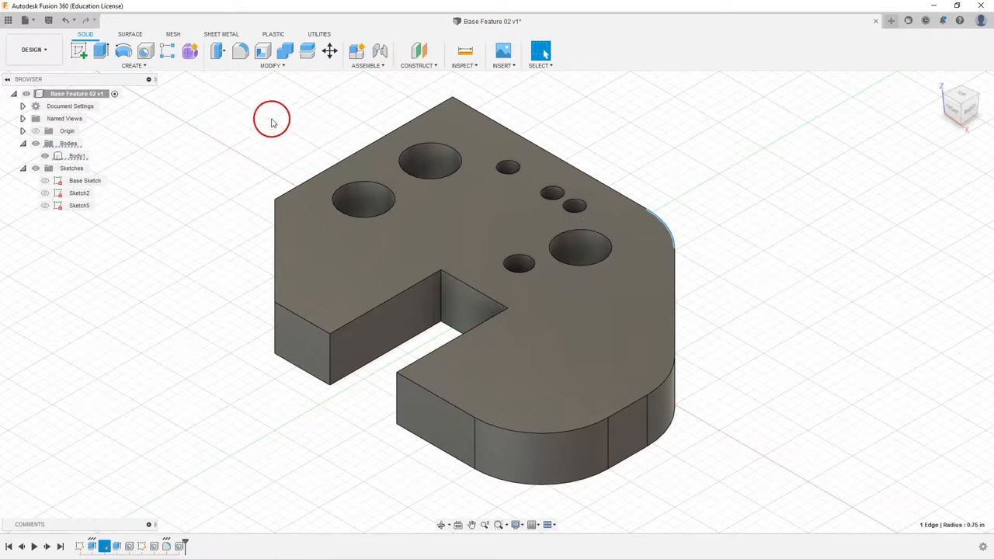
{"action": "mouse_move", "coordinate": [65, 433]}
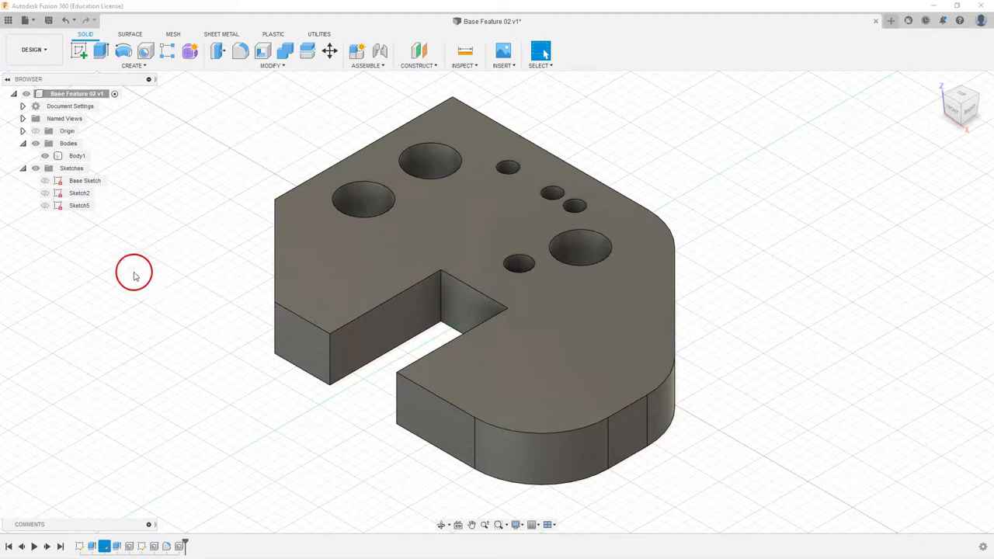
{"action": "left_click", "coordinate": [329, 361]}
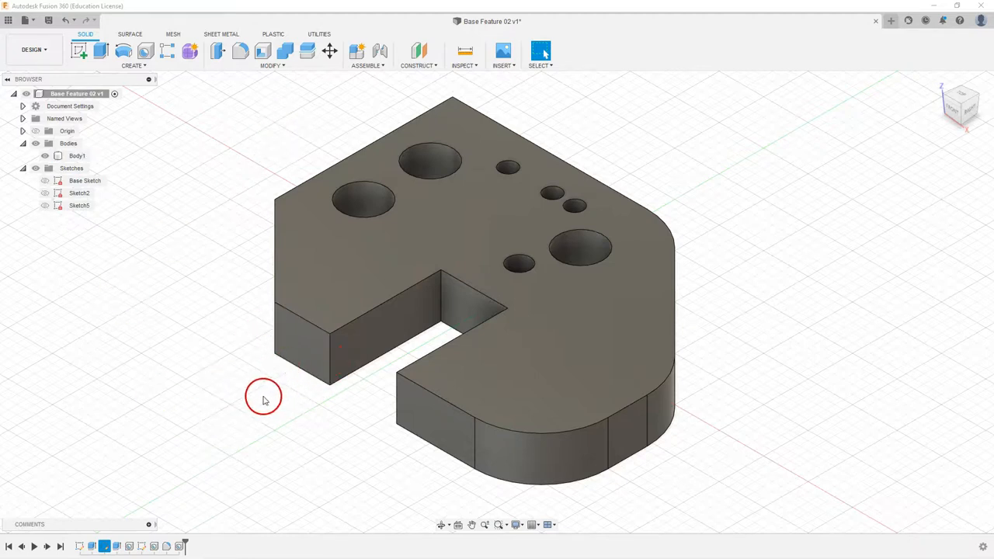
{"action": "left_click", "coordinate": [303, 357]}
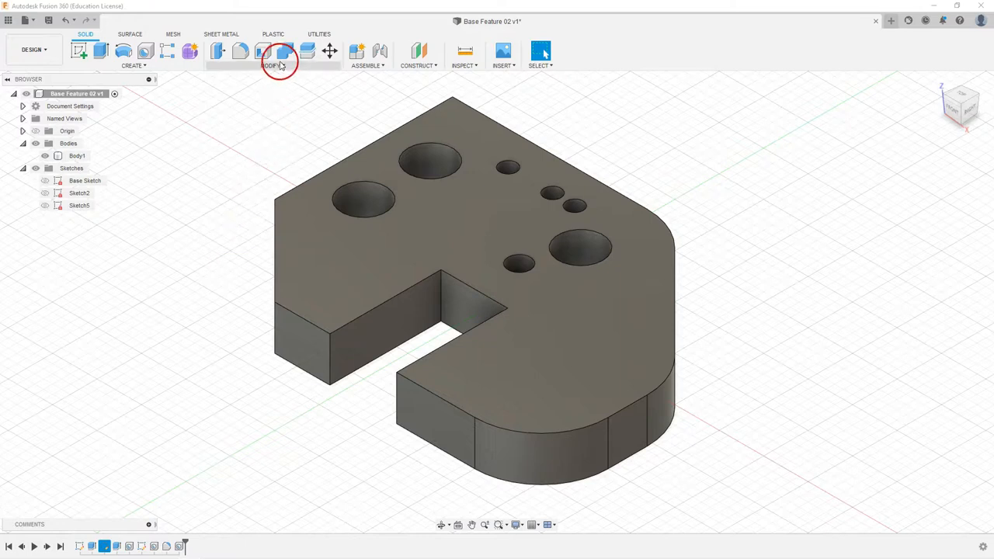
- Chamfer the vertical corner edges of the slot with a .125 distance
{"action": "left_click", "coordinate": [273, 52]}
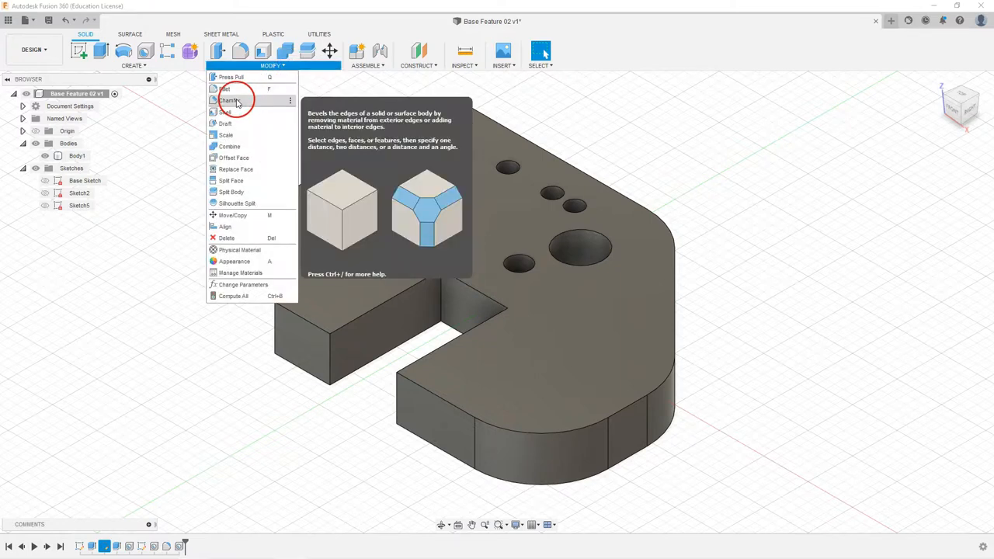
{"action": "left_click", "coordinate": [230, 99]}
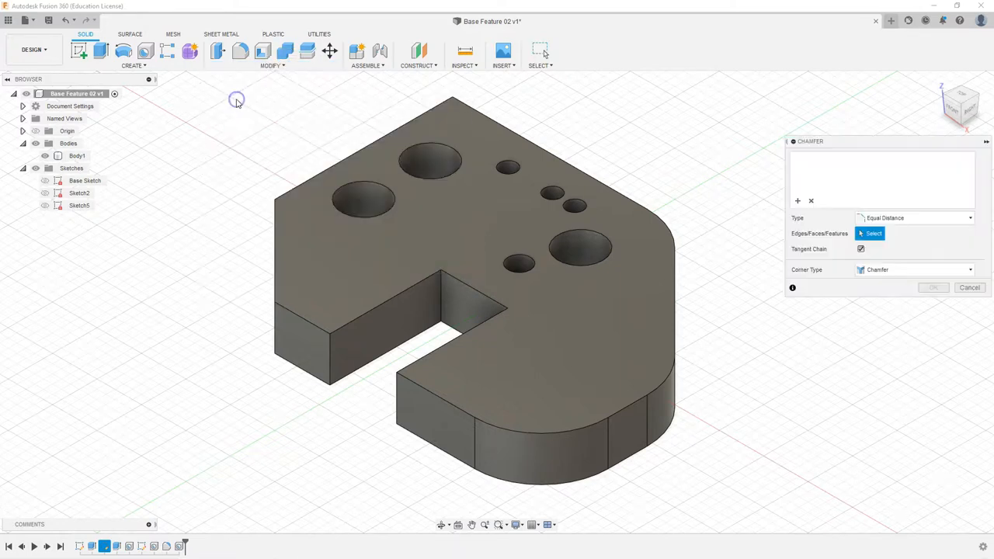
{"action": "left_click", "coordinate": [385, 348]}
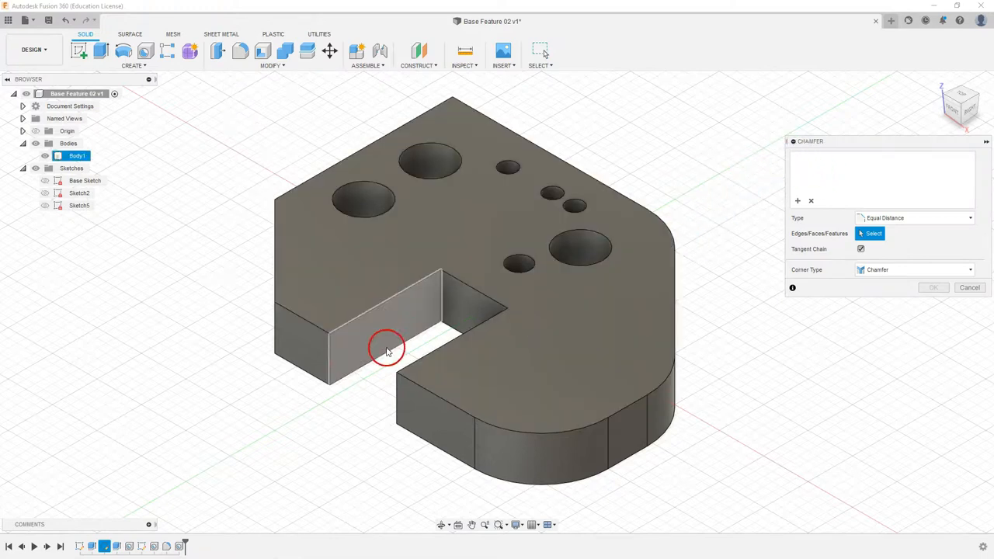
{"action": "left_click", "coordinate": [441, 308]}
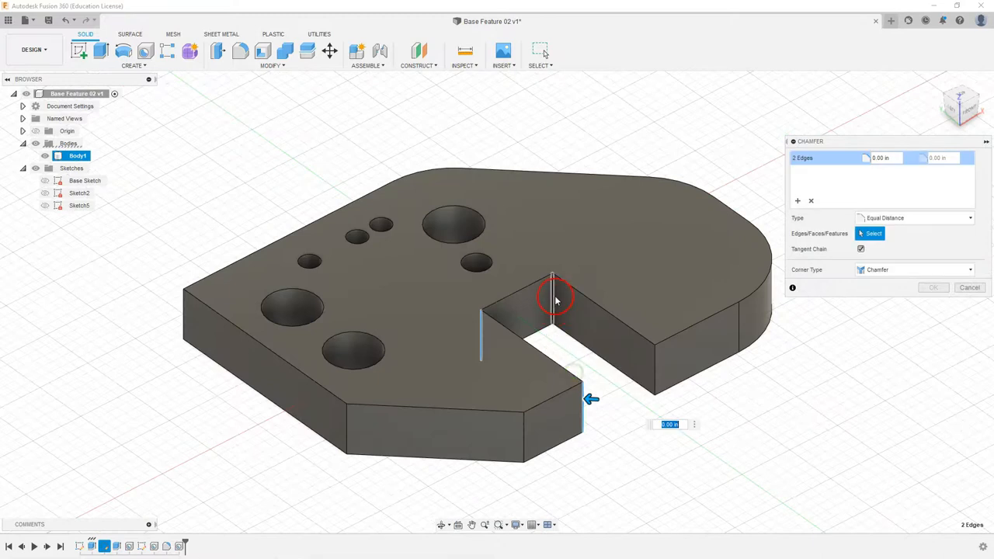
{"action": "left_click", "coordinate": [655, 366]}
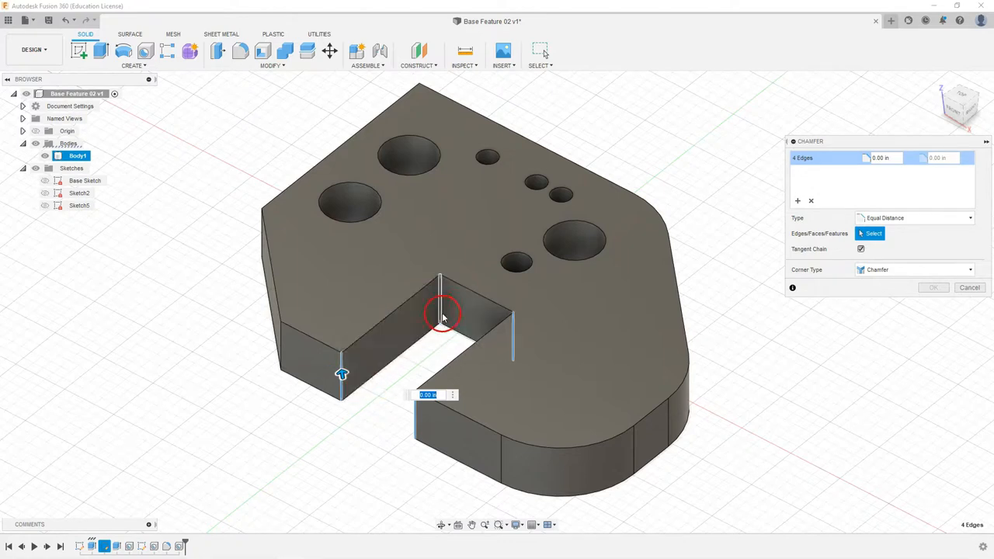
{"action": "mouse_move", "coordinate": [777, 388]}
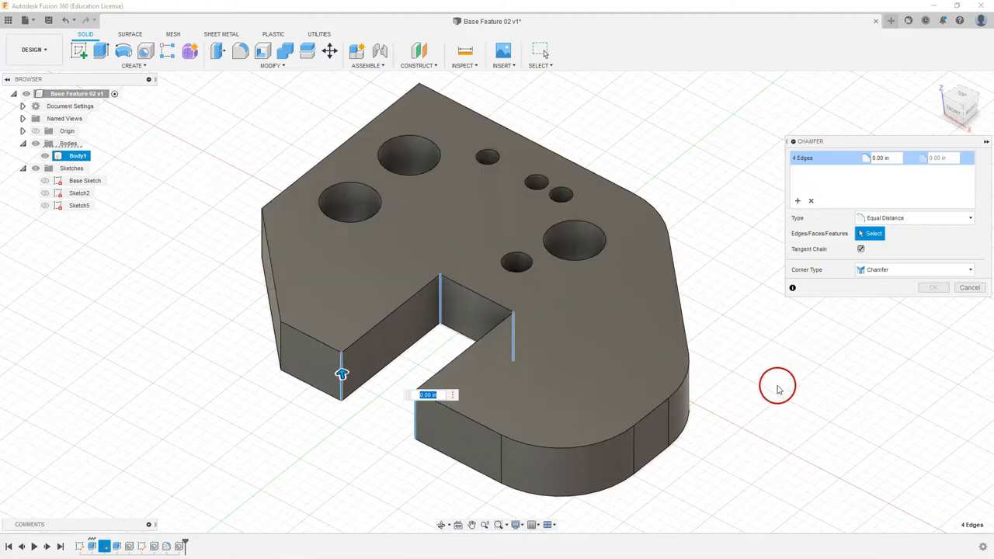
{"action": "mouse_move", "coordinate": [770, 366]}
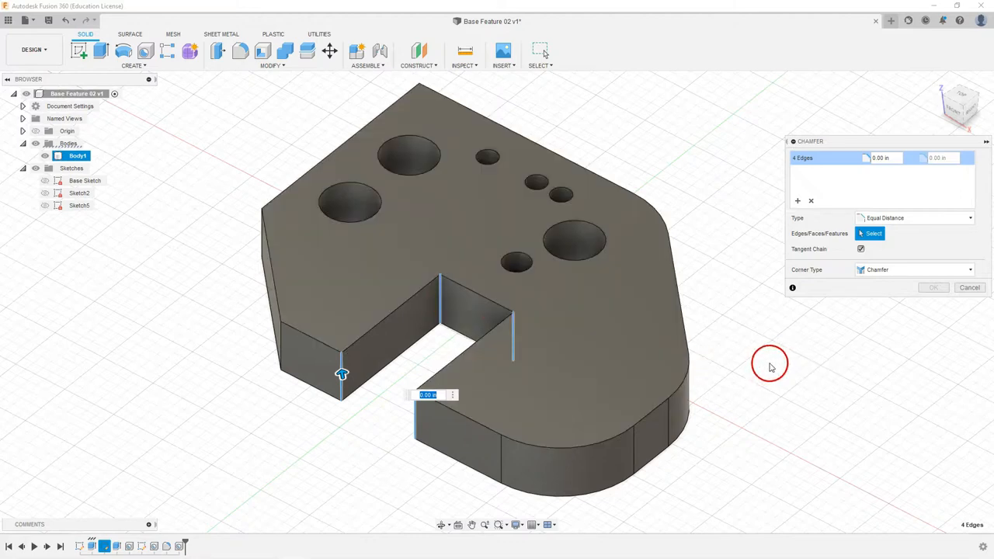
{"action": "mouse_move", "coordinate": [680, 310]}
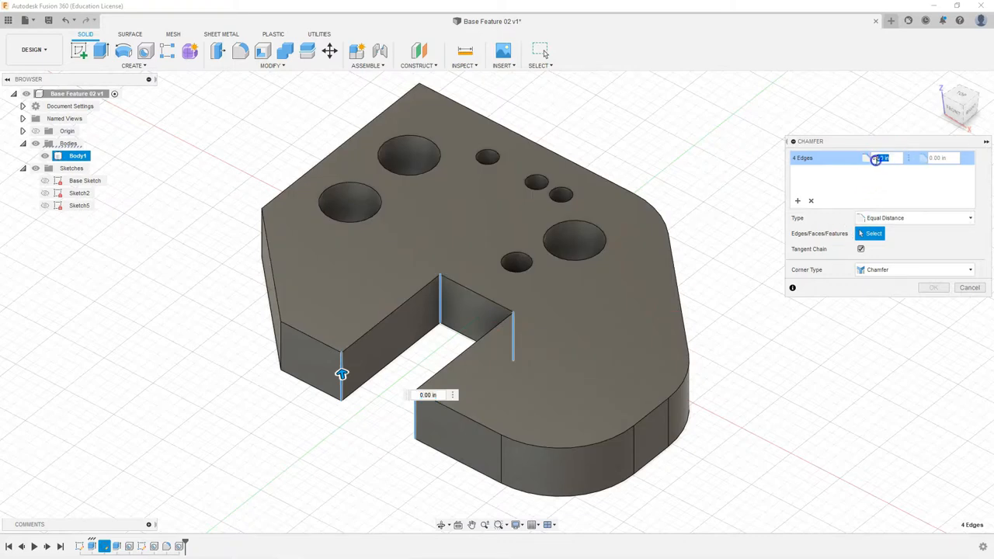
{"action": "left_click", "coordinate": [882, 158]}
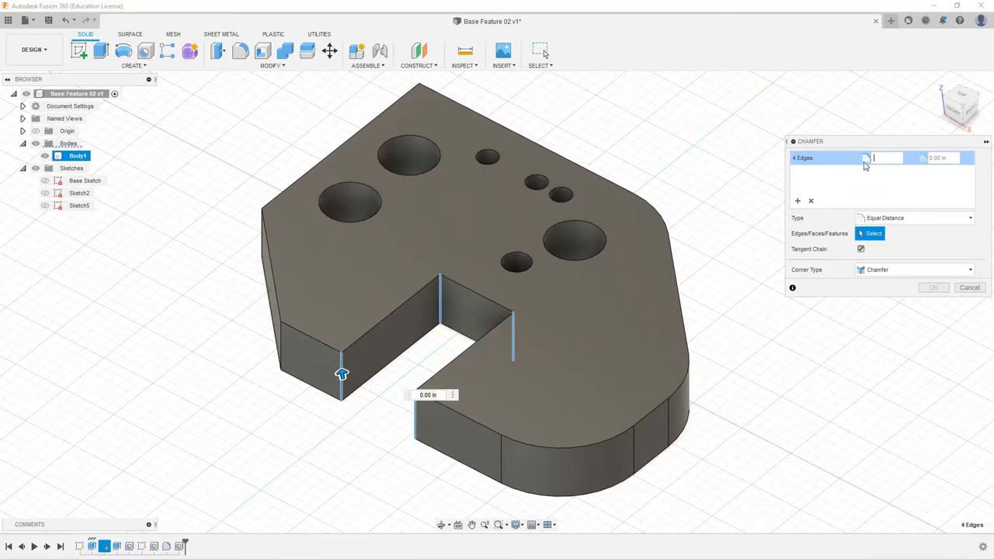
{"action": "type", "text": ".125"}
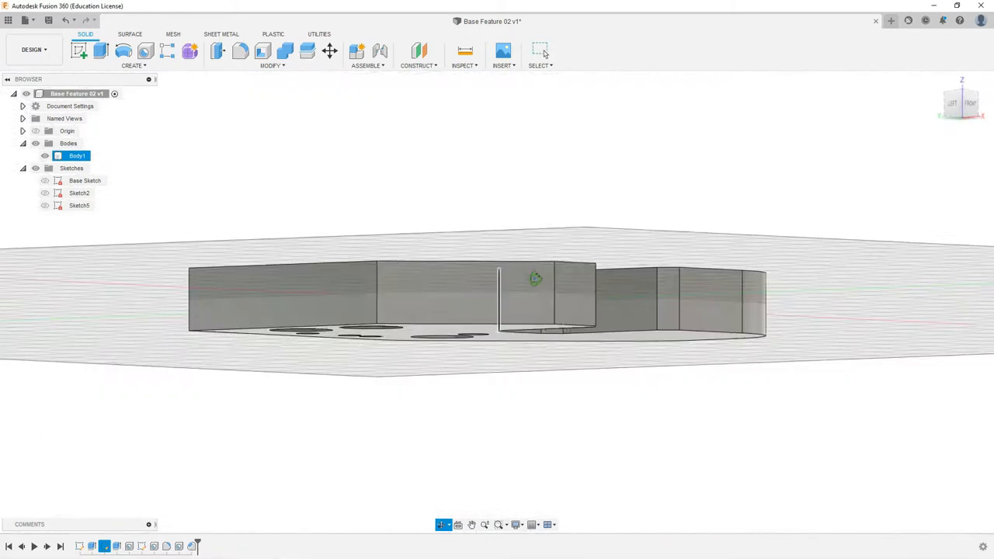
- Reopen the slot Chamfer feature from the timeline to review its 0.125 in distance
{"action": "left_click_drag", "start_coordinate": [535, 279], "coordinate": [361, 396]}
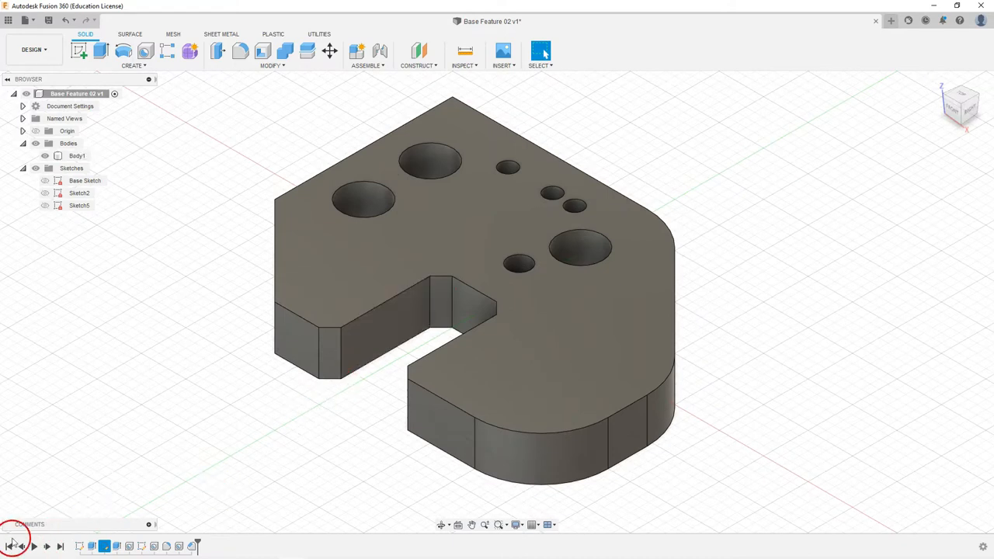
{"action": "mouse_move", "coordinate": [221, 507]}
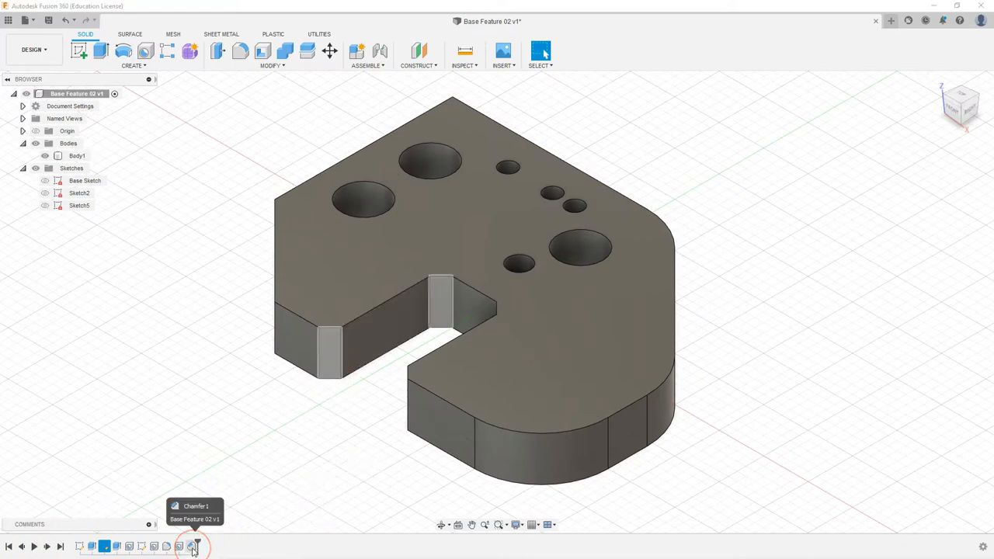
{"action": "left_click", "coordinate": [180, 547]}
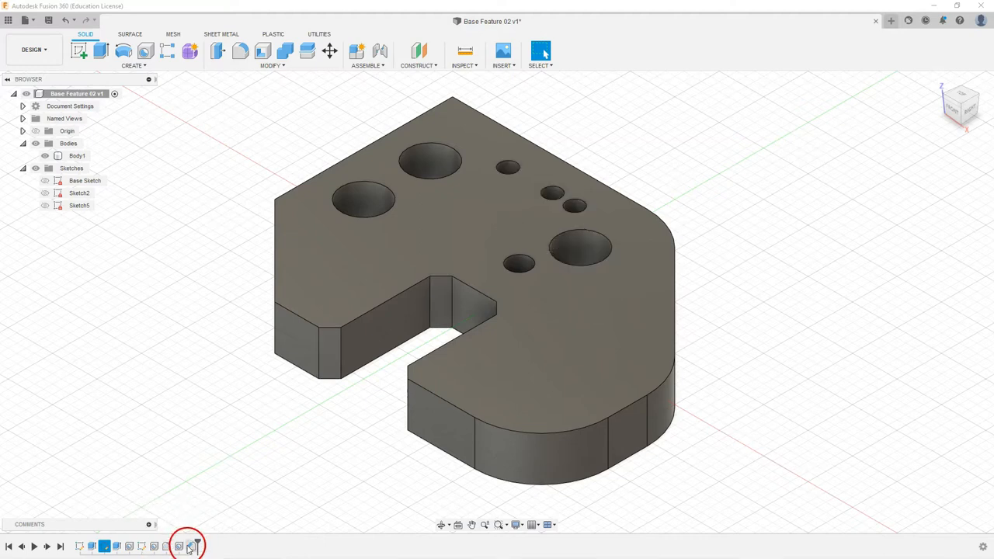
{"action": "double_click", "coordinate": [190, 547]}
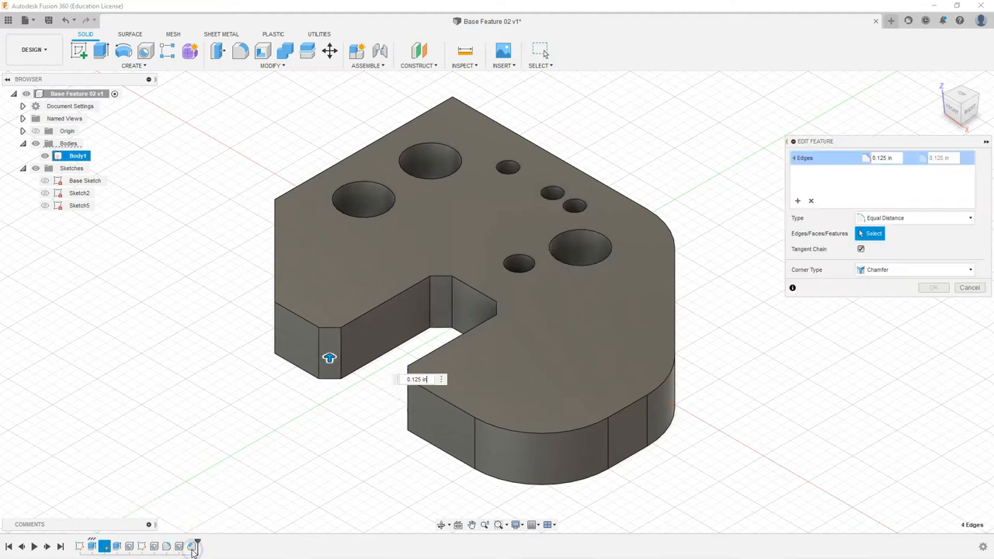